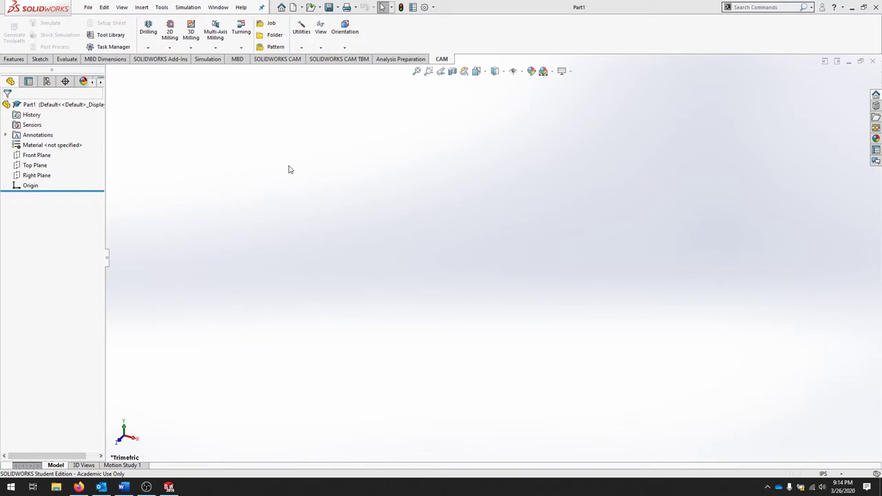
pyautogui.moveTo(306, 188)
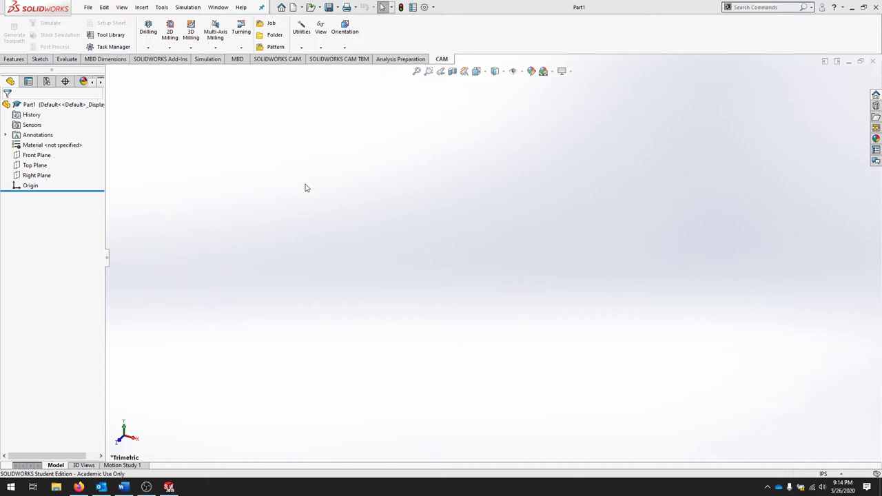
pyautogui.moveTo(317, 131)
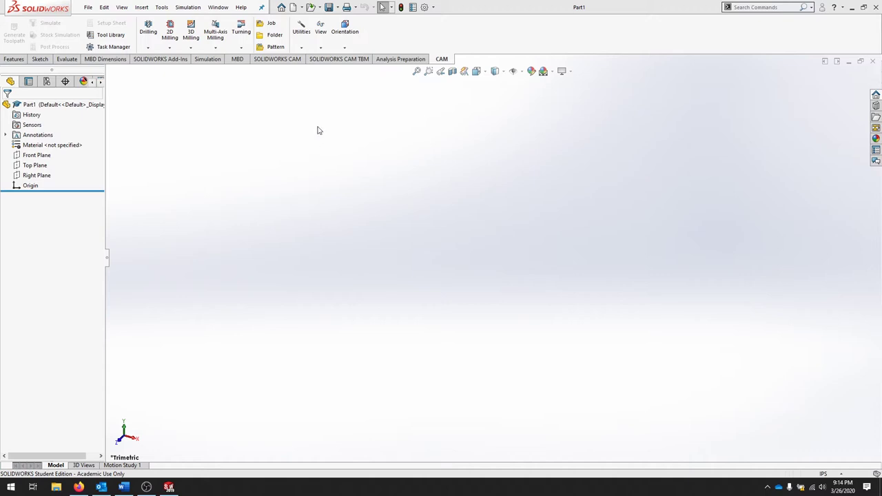
pyautogui.moveTo(496, 227)
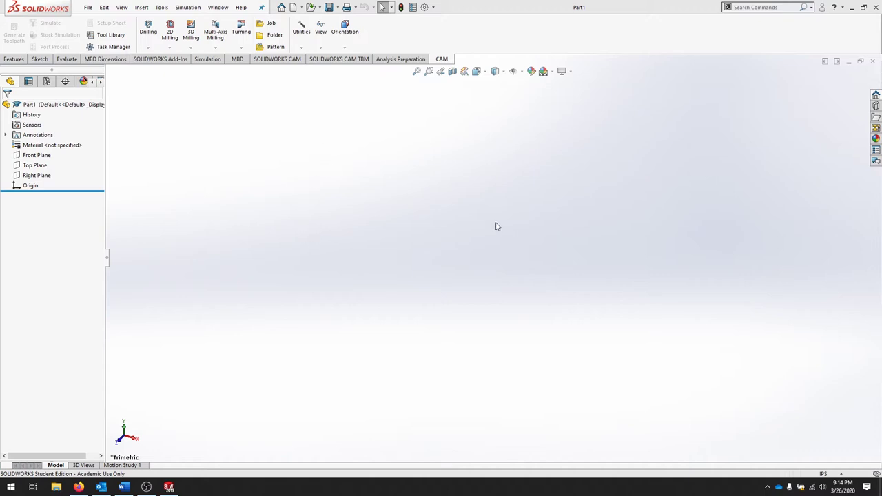
pyautogui.moveTo(490, 223)
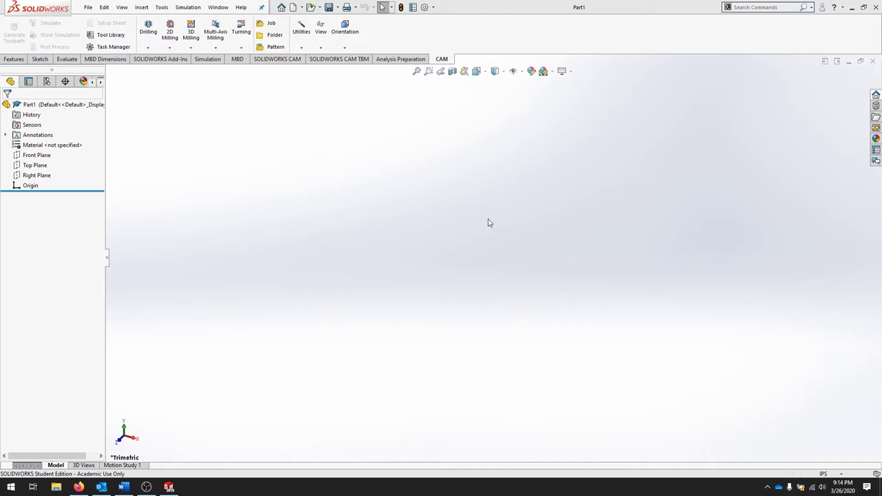
pyautogui.moveTo(465, 171)
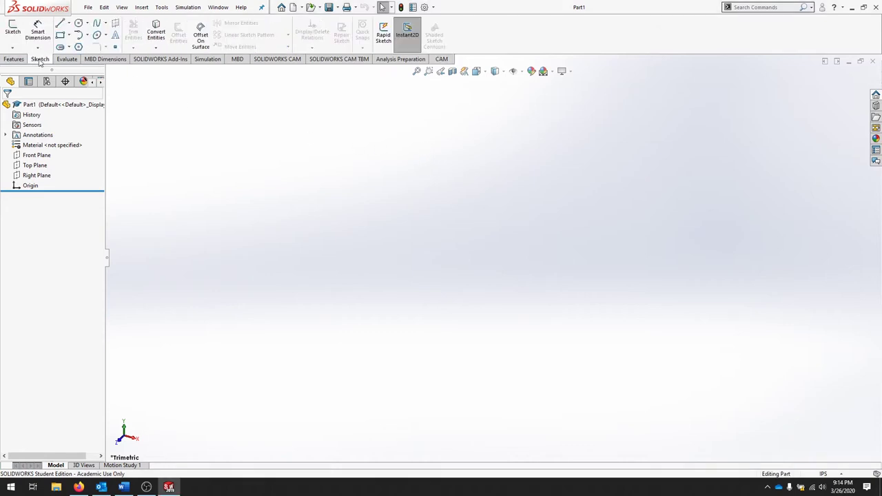
# Step: Start a new sketch on the horizontal plane and draw the first line of the stepped outline
pyautogui.click(13, 30)
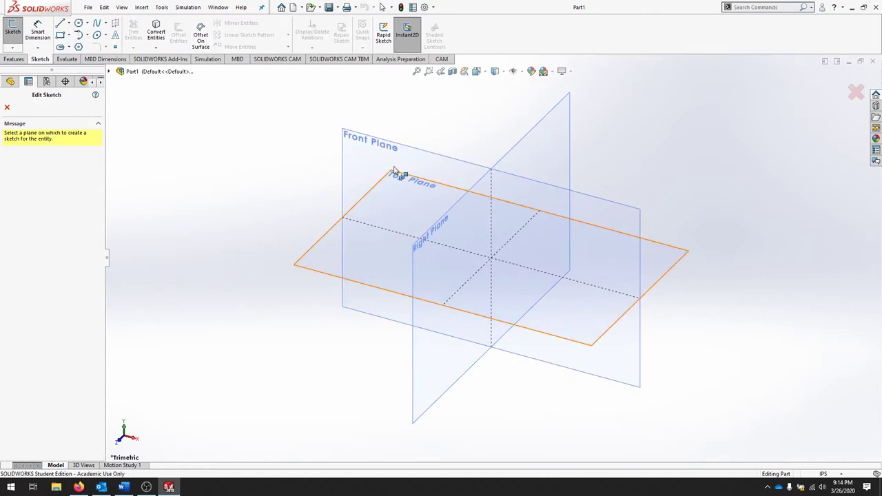
pyautogui.click(414, 179)
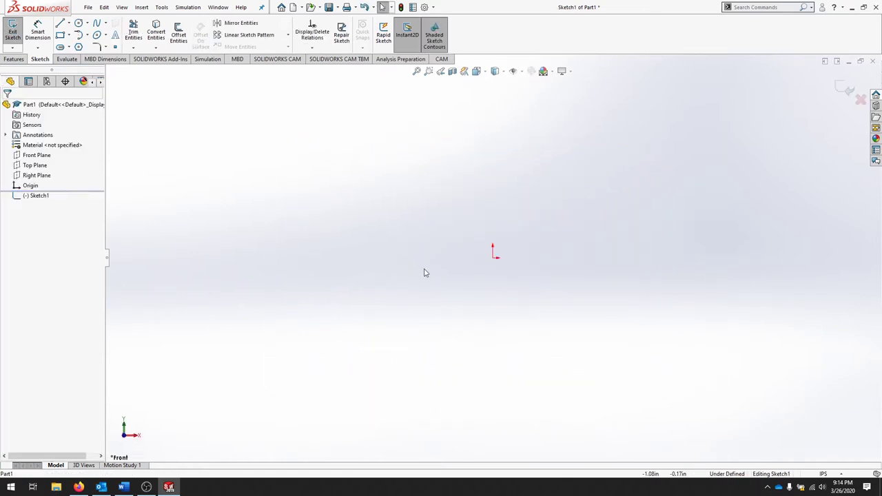
pyautogui.moveTo(347, 155); pyautogui.dragTo(358, 223)
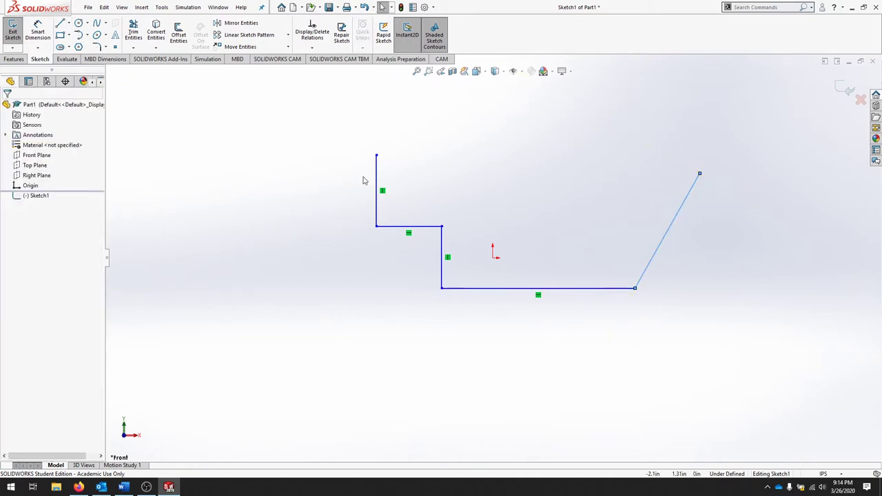
pyautogui.moveTo(394, 193)
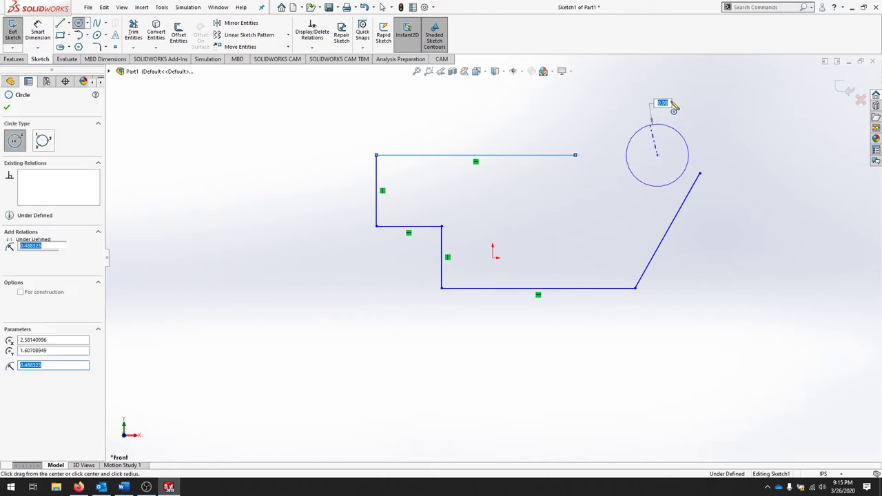
# Step: Add the circle at the upper right and adjust the top line to meet it
pyautogui.click(656, 155)
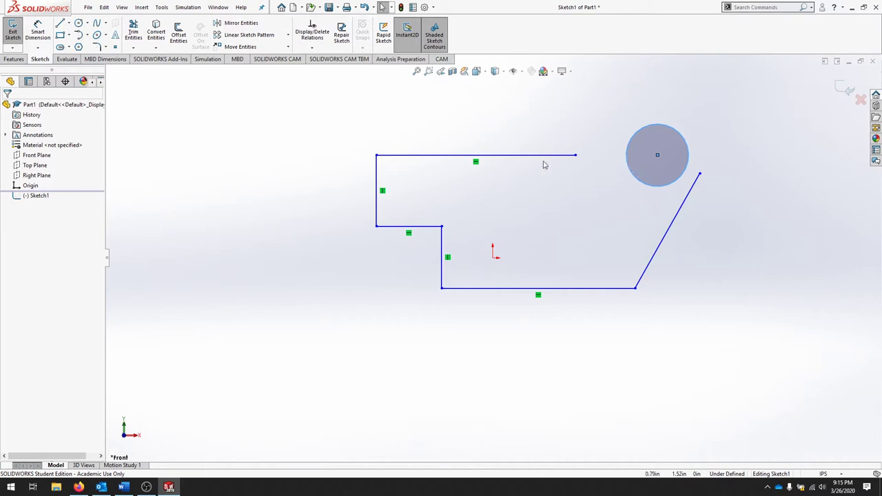
pyautogui.click(476, 155)
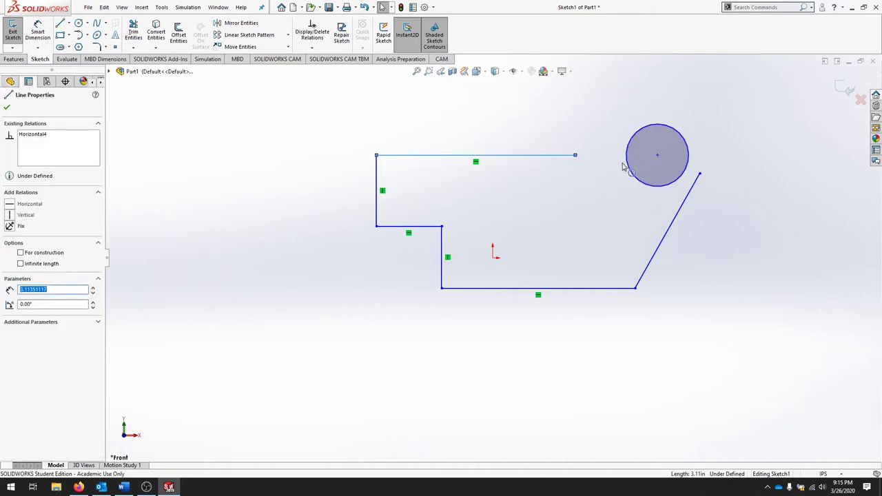
pyautogui.moveTo(222, 108)
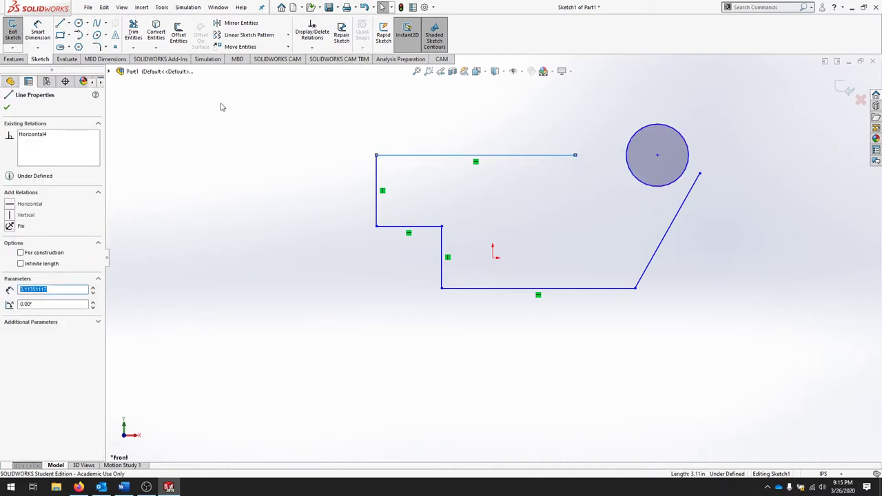
pyautogui.click(132, 28)
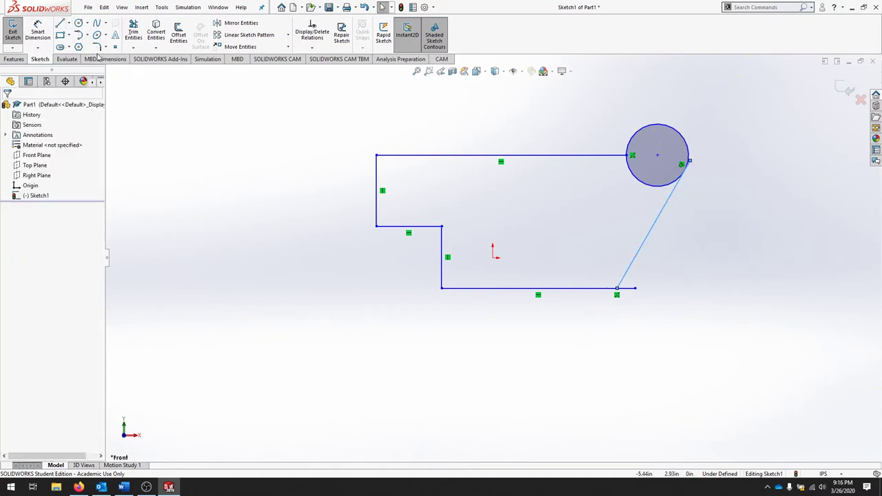
# Step: Power-trim the leftover line overhang at the outline's bottom right corner
pyautogui.click(132, 30)
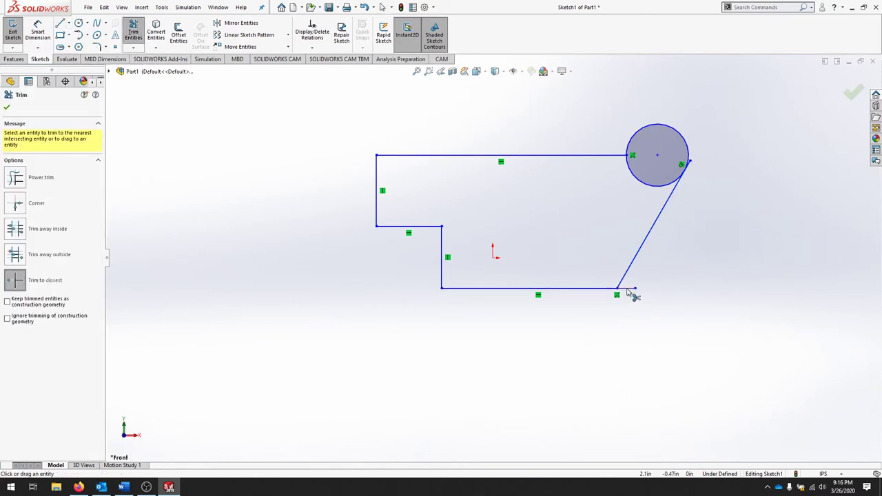
pyautogui.click(623, 286)
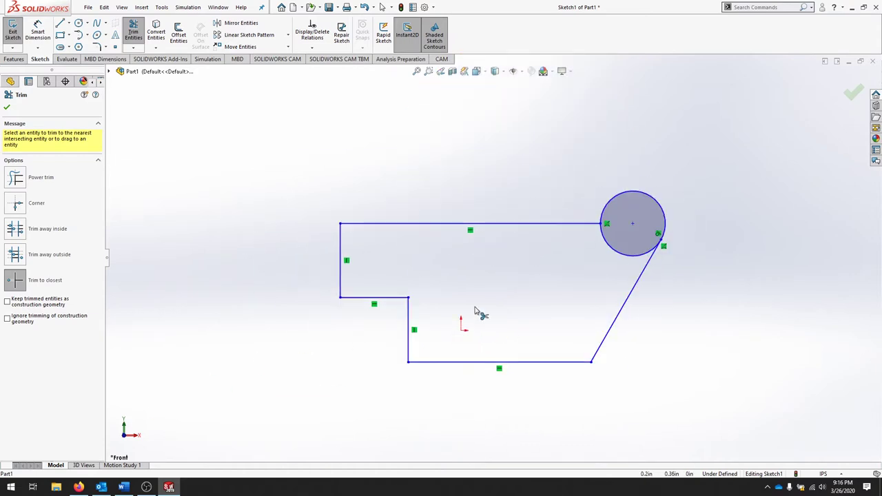
pyautogui.moveTo(214, 228)
pyautogui.write('200')
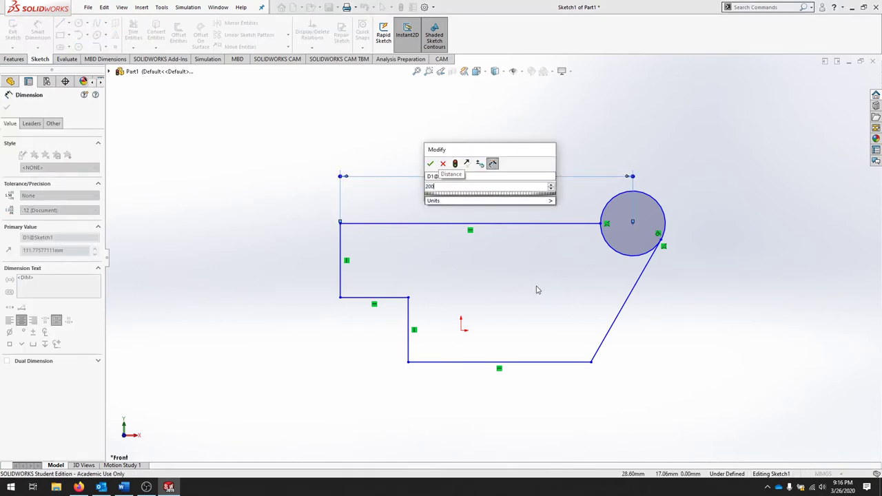
# Step: Dimension the outline: 200 top, Ø90 circle, 180 bottom and 120 overall height
pyautogui.click(430, 162)
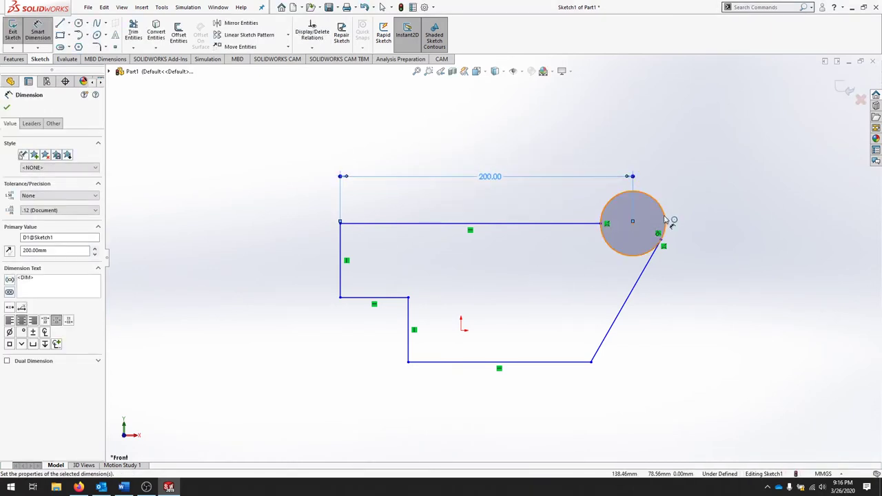
pyautogui.click(631, 221)
pyautogui.write('180')
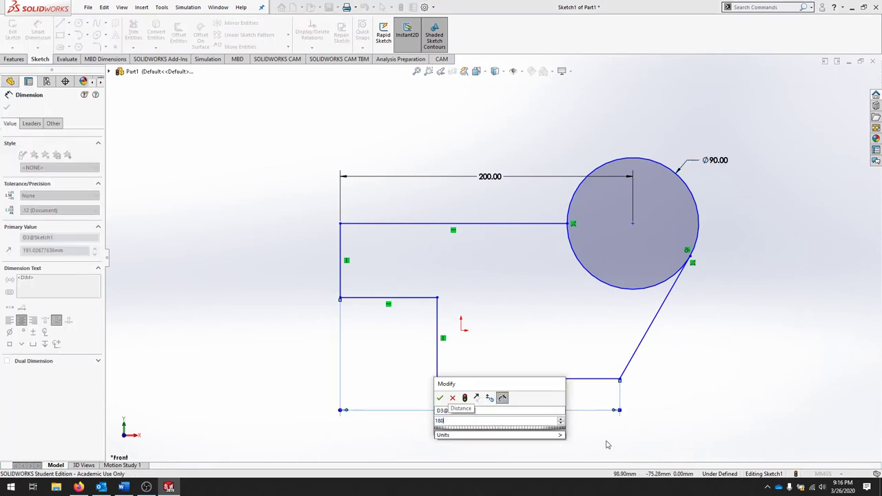
pyautogui.click(440, 398)
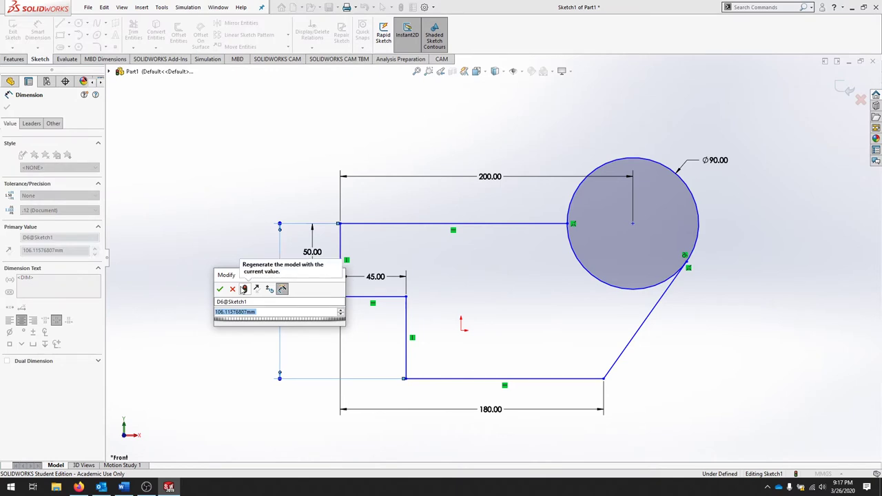
pyautogui.click(221, 290)
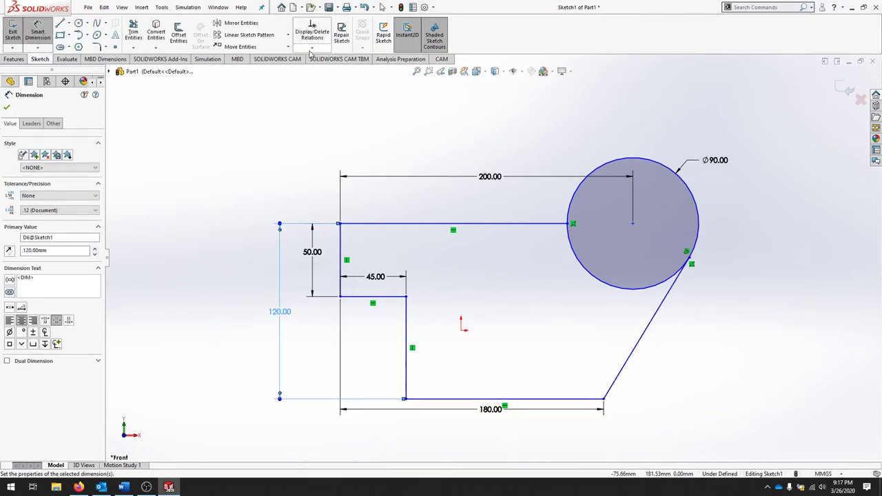
pyautogui.click(312, 34)
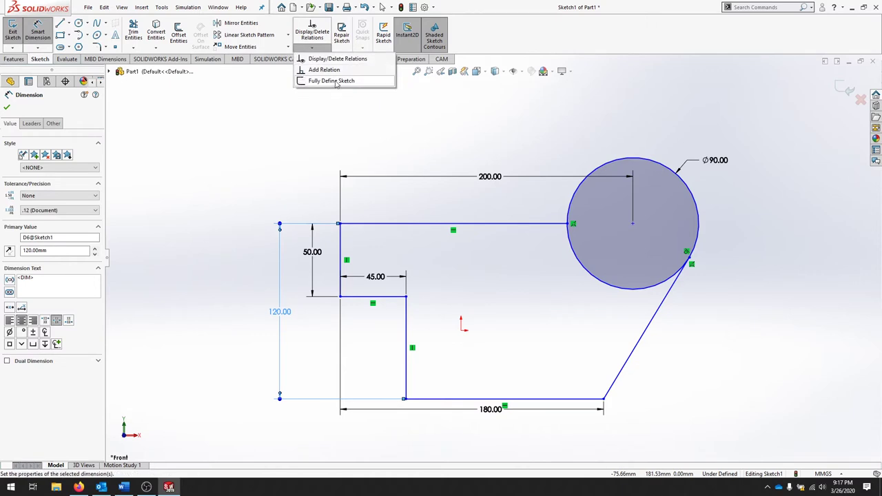
pyautogui.click(331, 80)
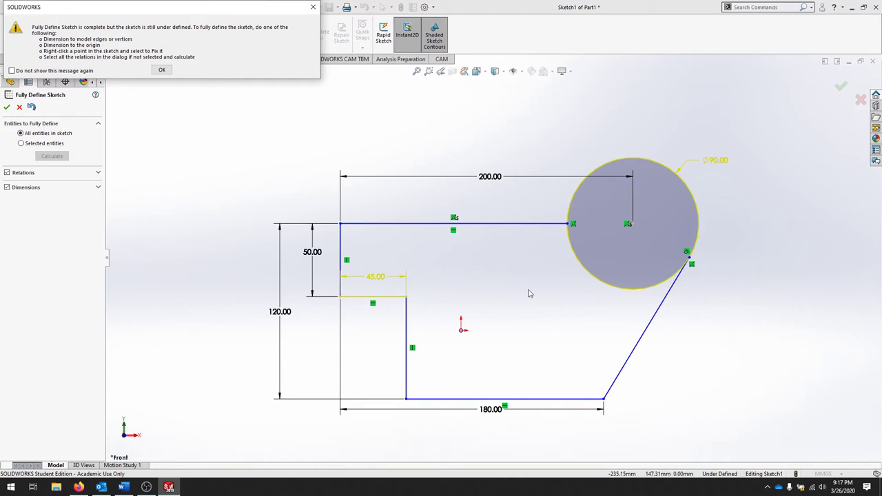
pyautogui.moveTo(499, 289)
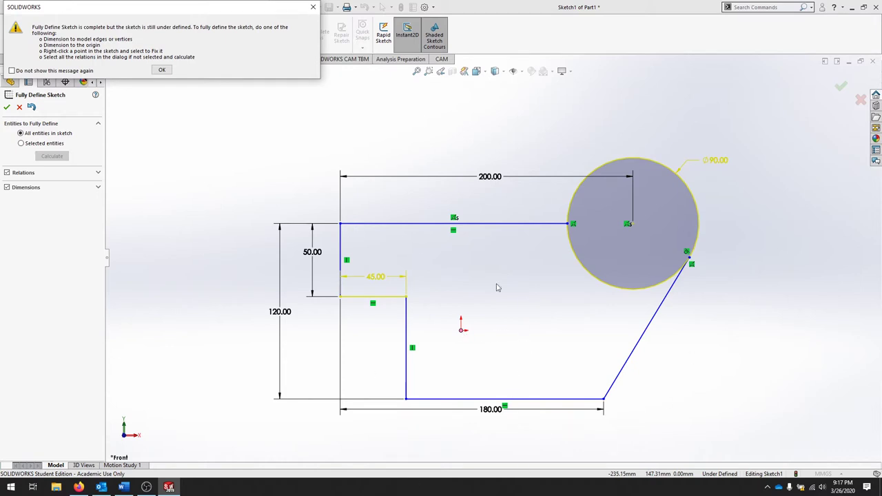
pyautogui.click(162, 69)
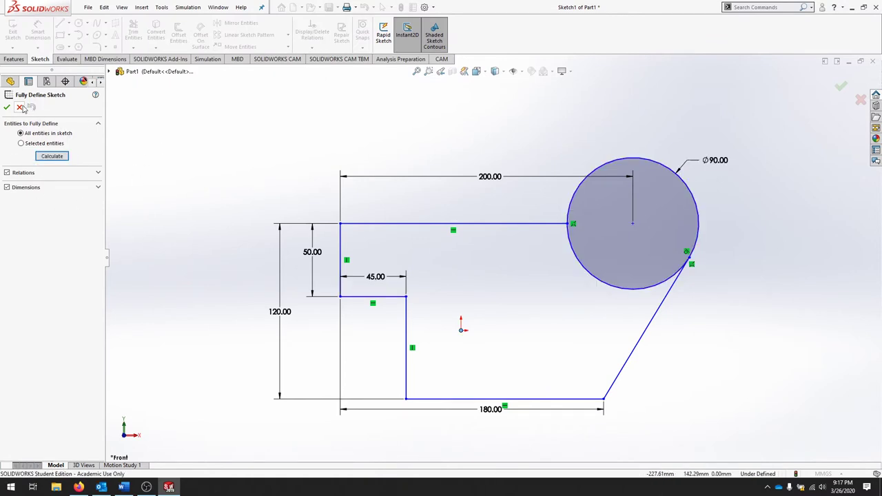
pyautogui.click(7, 108)
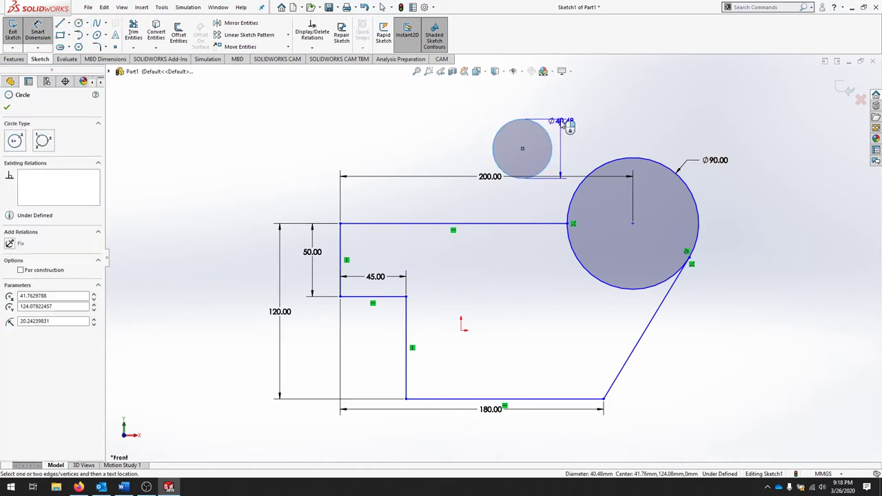
# Step: Dimension the small circle Ø40 and make it tangent to the Ø90 circle
pyautogui.click(562, 121)
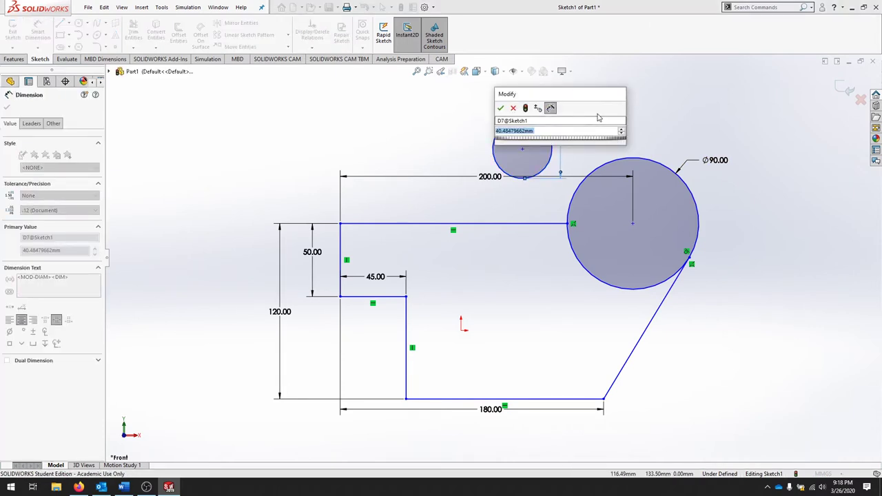
pyautogui.click(501, 107)
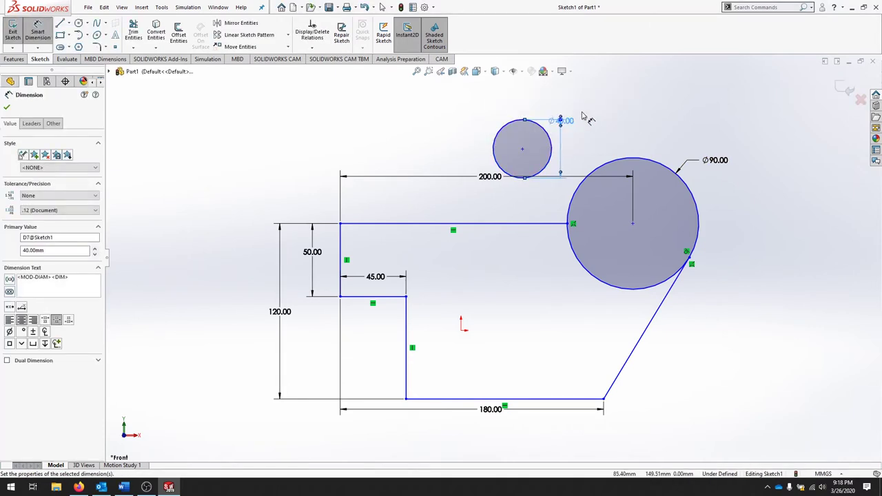
pyautogui.moveTo(283, 104)
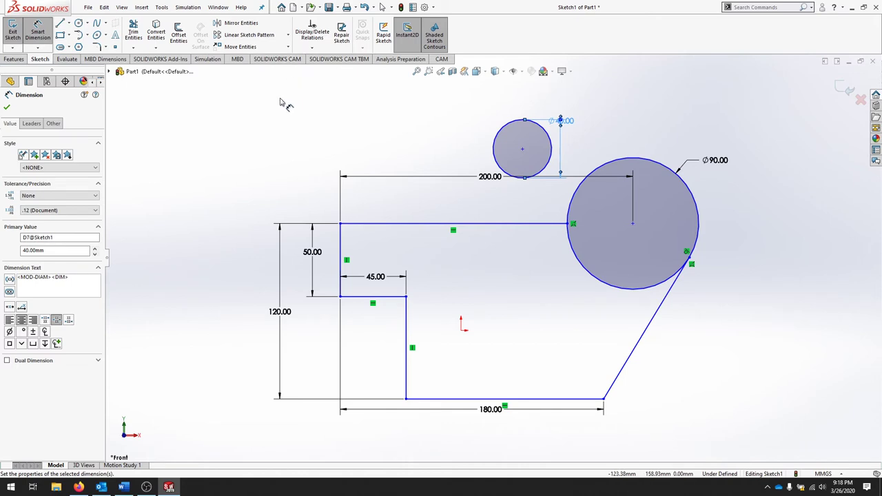
pyautogui.click(7, 107)
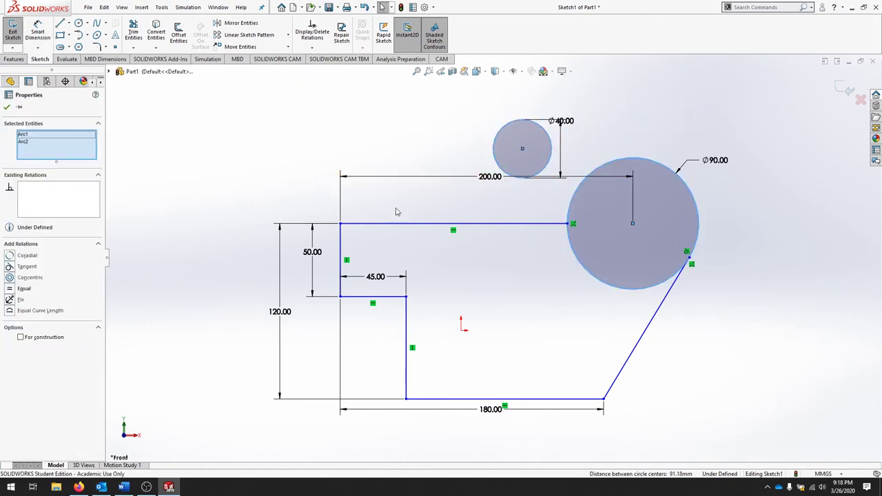
pyautogui.click(27, 268)
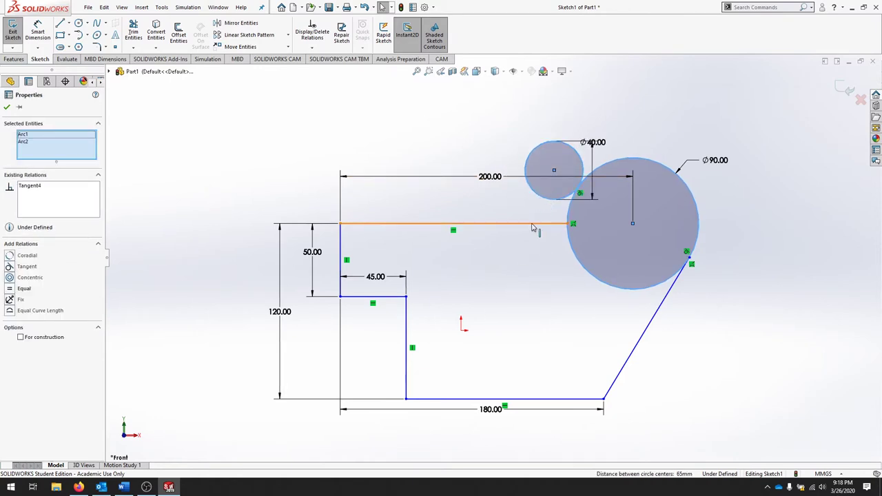
# Step: Make the Ø40 circle tangent to the top horizontal line of the profile
pyautogui.click(452, 223)
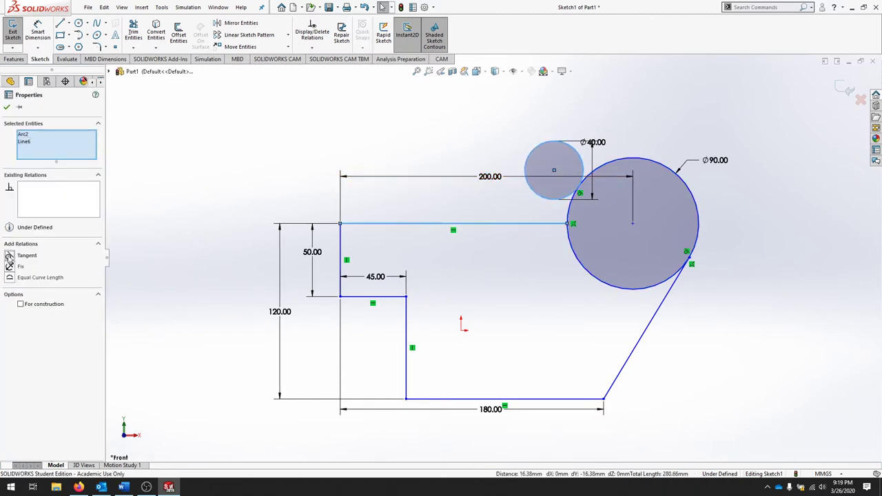
pyautogui.click(27, 255)
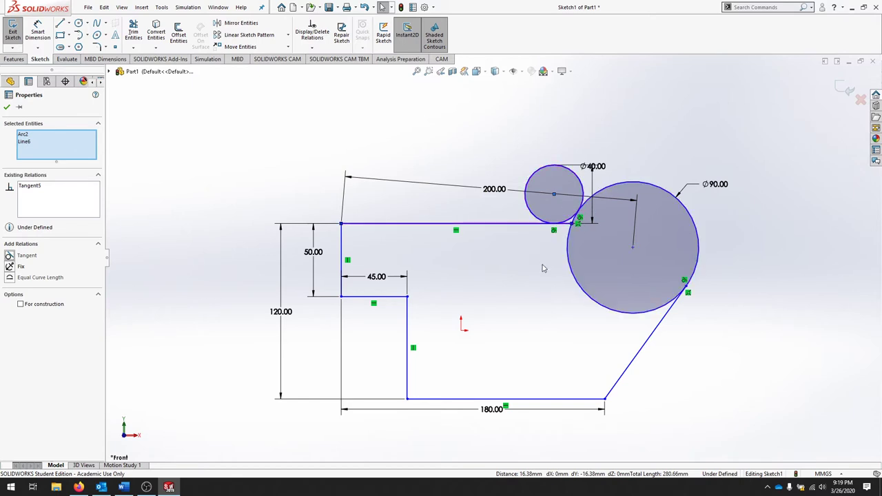
pyautogui.moveTo(527, 272)
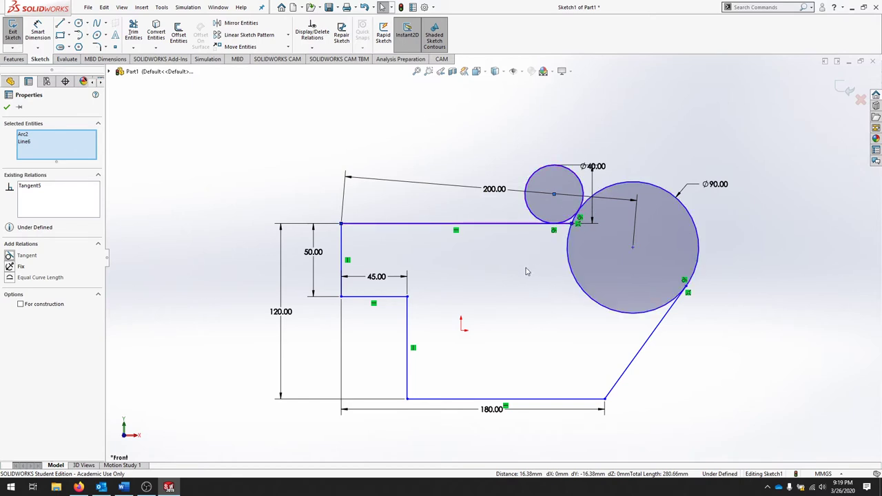
pyautogui.click(132, 33)
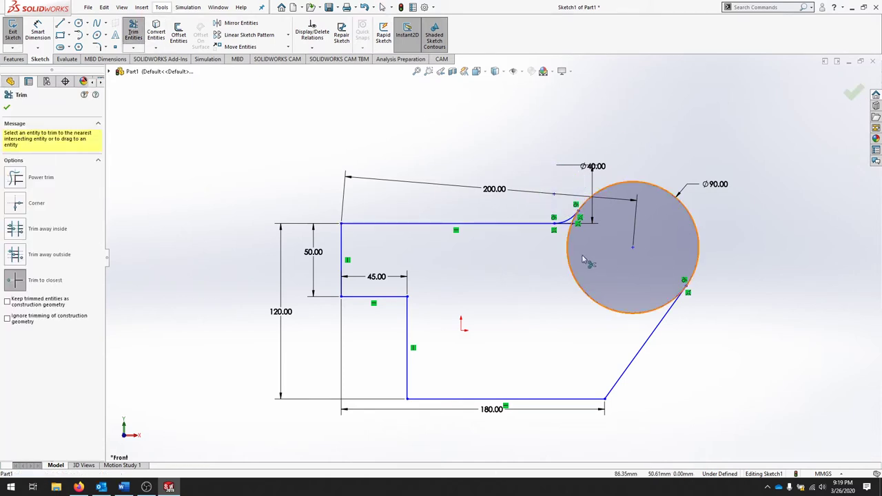
# Step: Trim the excess Ø40 arc and the inner Ø90 arc into one closed rounded profile
pyautogui.scroll(3)
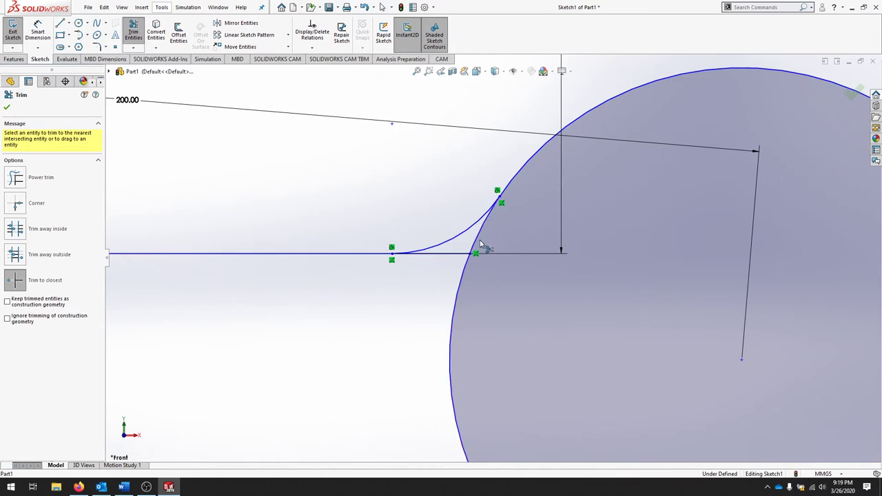
pyautogui.click(483, 246)
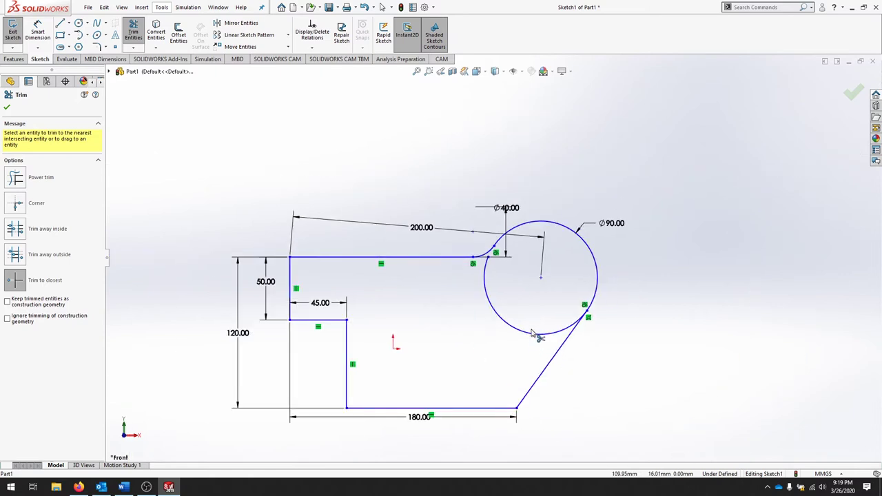
pyautogui.click(535, 335)
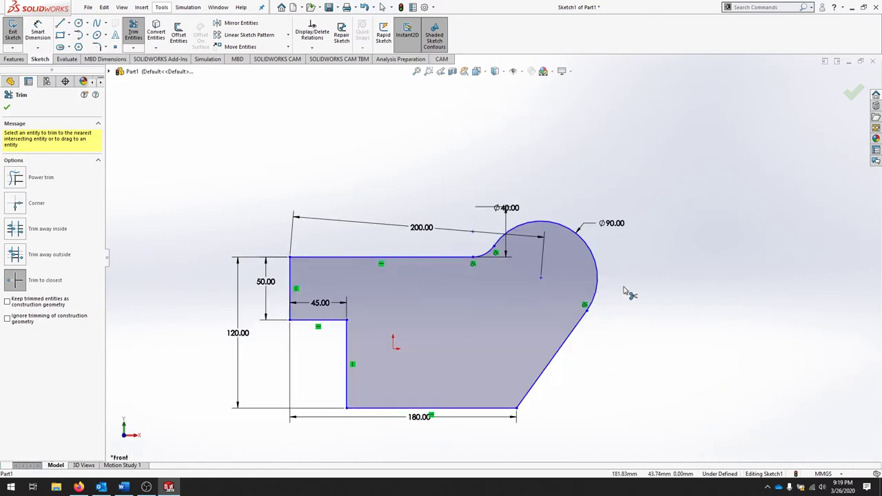
pyautogui.moveTo(700, 348)
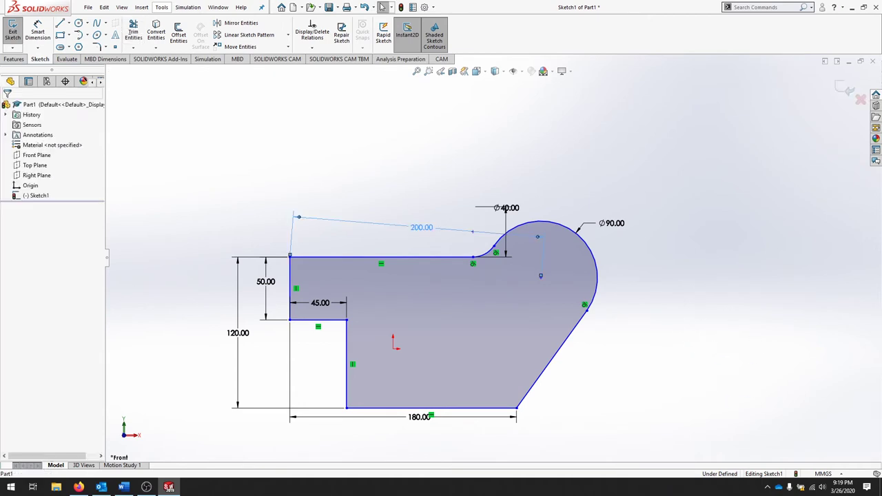
# Step: Dismiss the warning and dimension 200 mm from the left edge to the large arc's centre
pyautogui.press('Return')
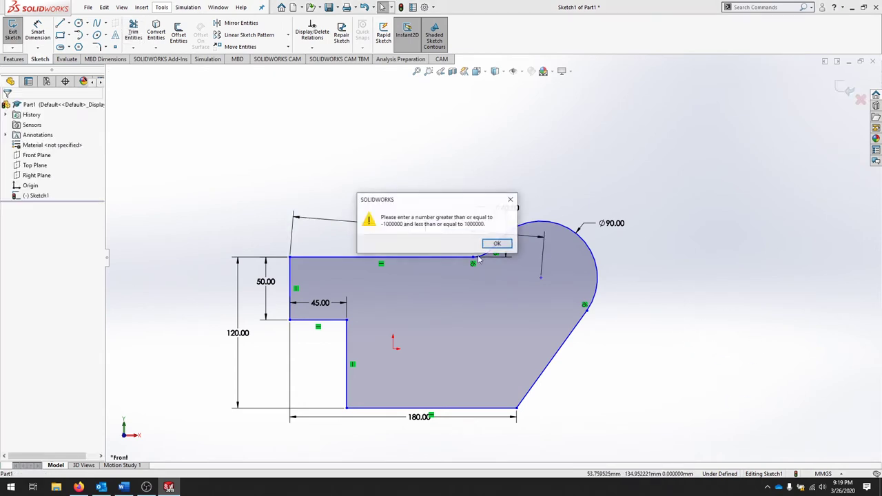
pyautogui.click(496, 242)
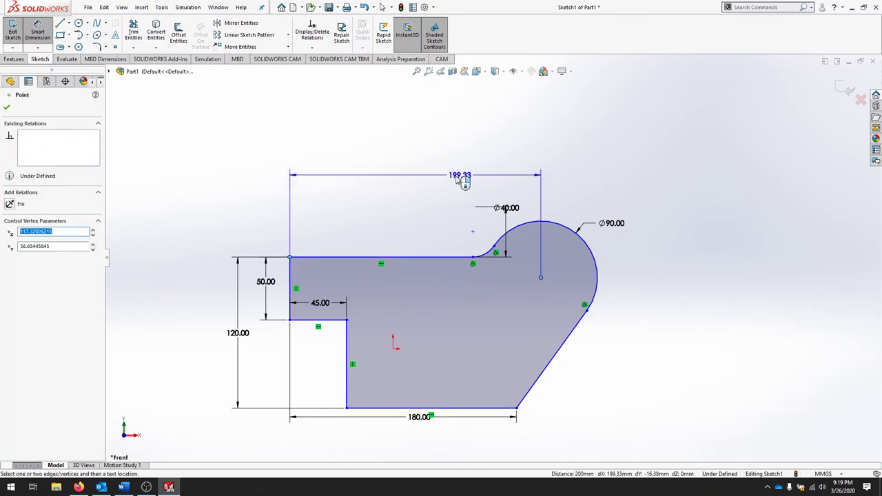
pyautogui.click(461, 177)
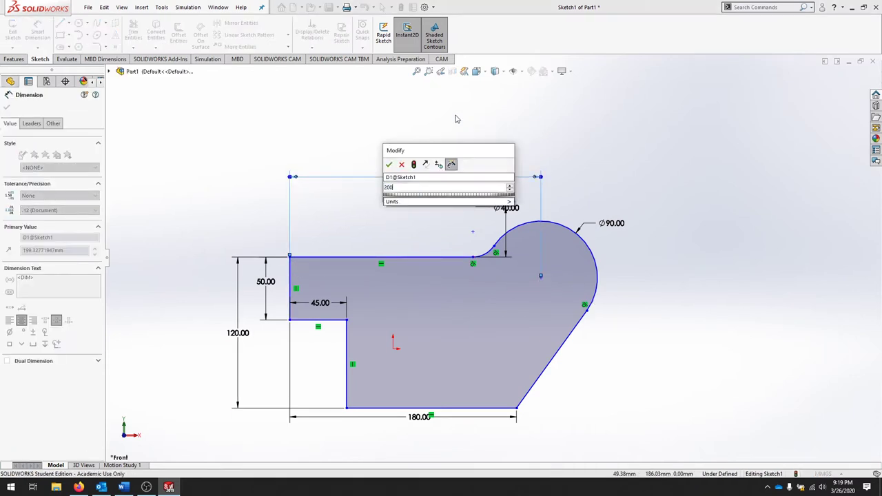
pyautogui.click(389, 164)
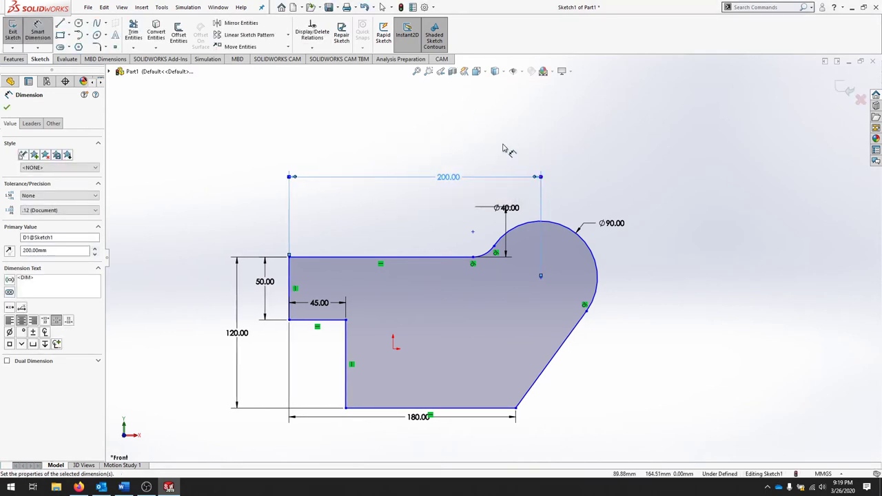
pyautogui.click(6, 107)
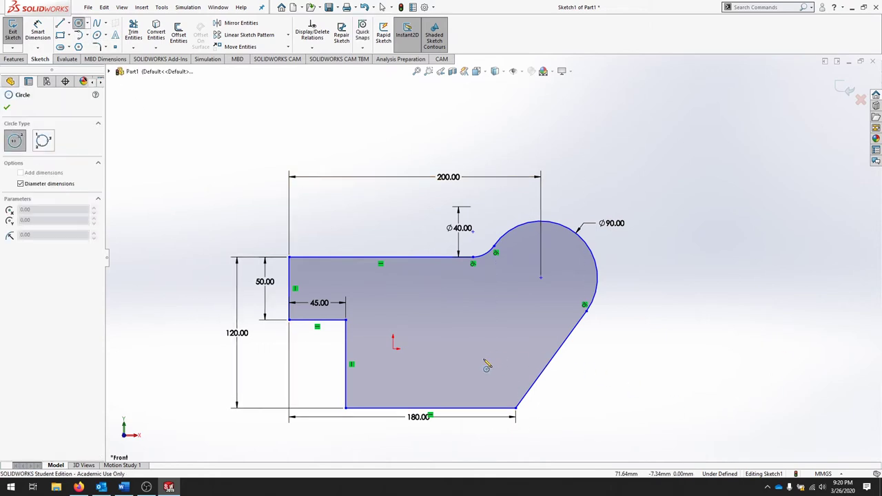
# Step: Draw a Ø40 circle in the lower-right corner and trim it into a rounded blend, accepting lost dimensions
pyautogui.moveTo(486, 364); pyautogui.dragTo(510, 379)
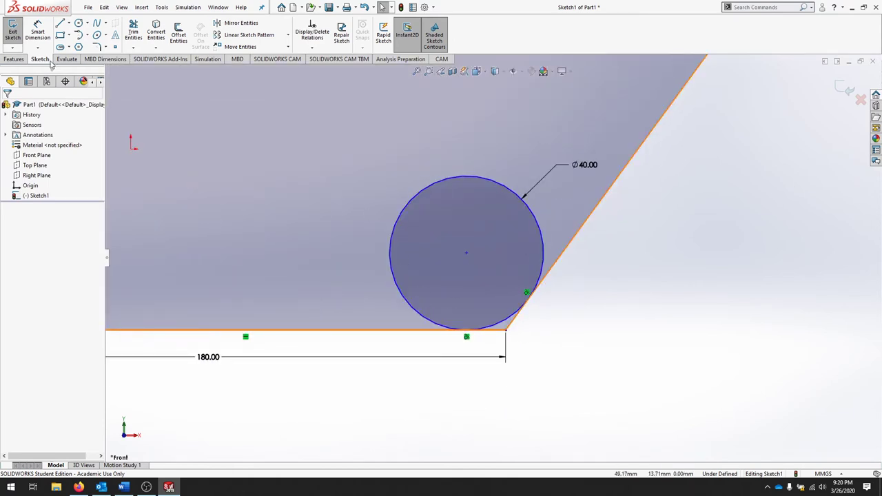
pyautogui.click(132, 33)
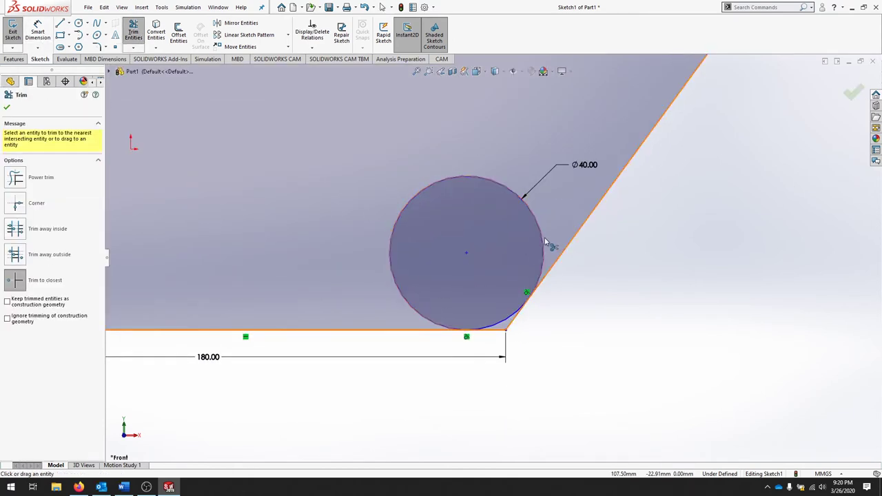
pyautogui.click(448, 241)
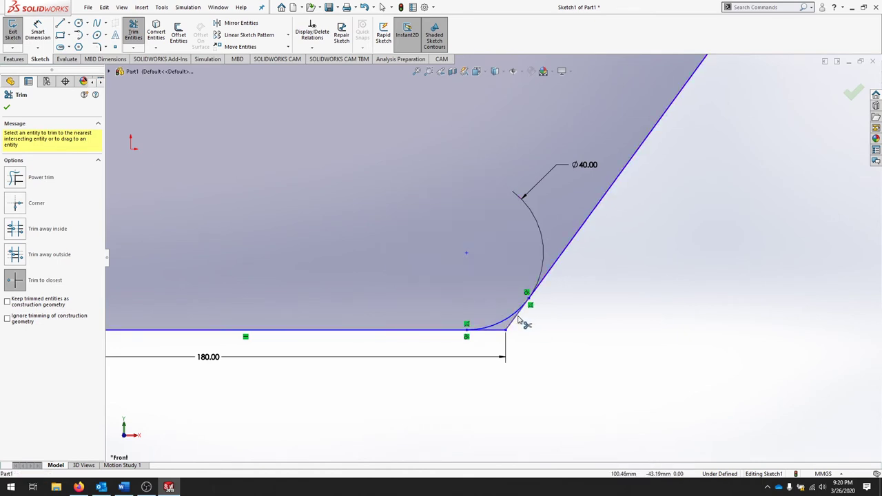
pyautogui.click(522, 320)
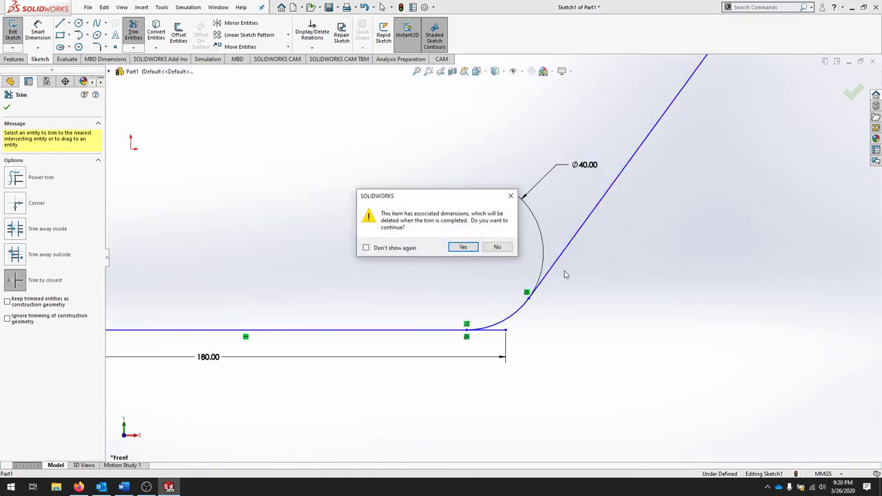
pyautogui.moveTo(500, 229)
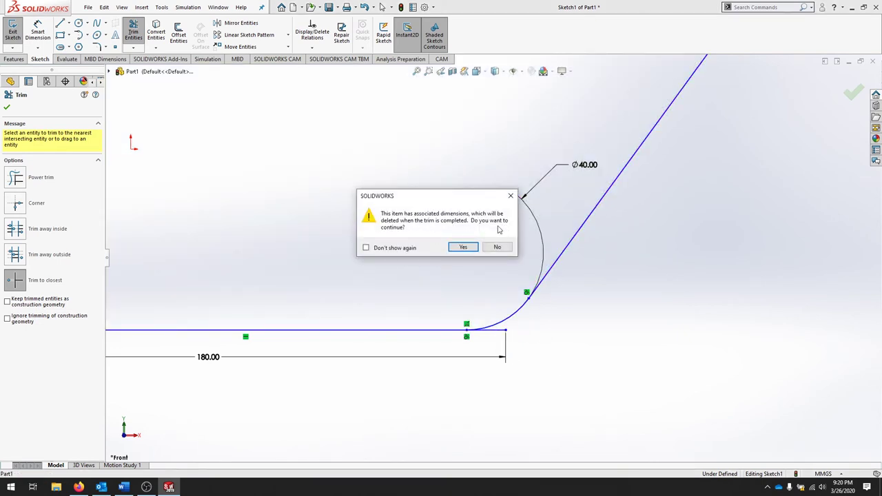
pyautogui.click(464, 247)
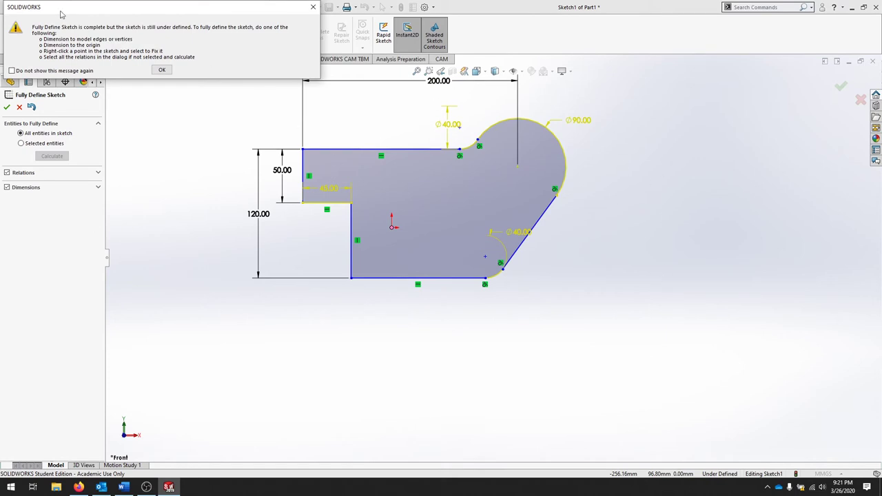
pyautogui.click(161, 69)
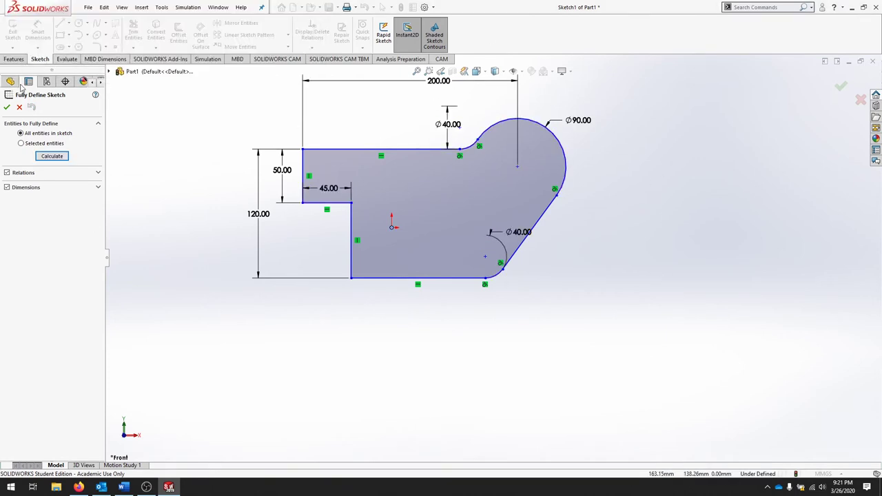
pyautogui.click(53, 155)
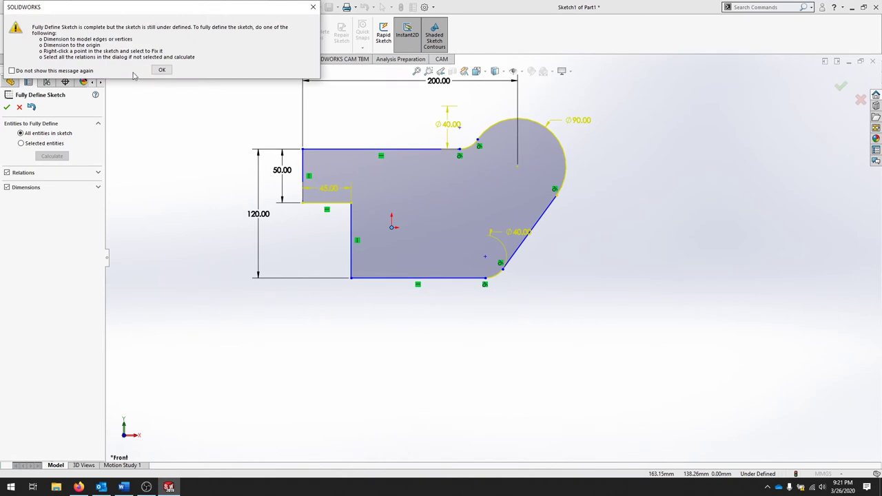
pyautogui.click(162, 69)
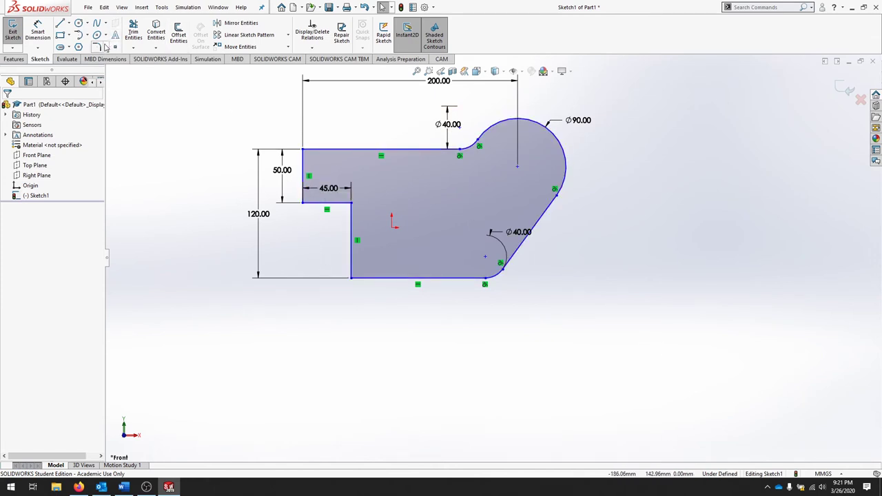
# Step: Apply a 20 mm sketch fillet to the notch's inner corner and exit the sketch
pyautogui.click(96, 47)
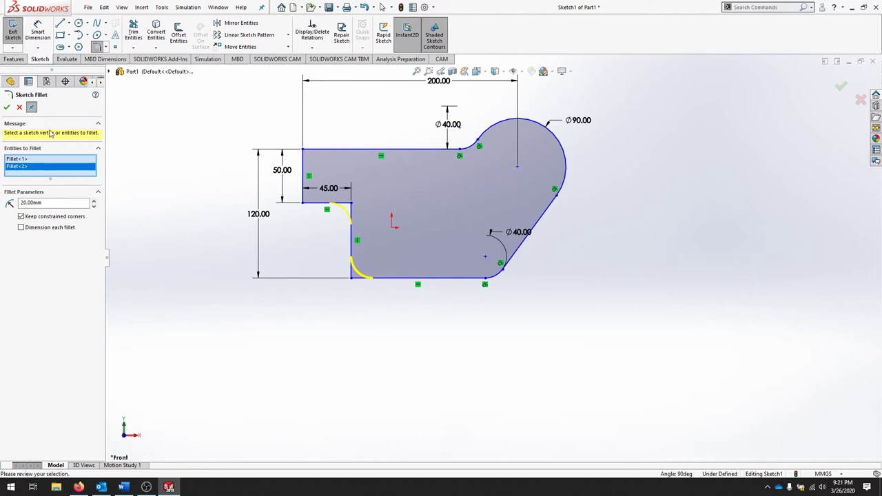
pyautogui.click(7, 107)
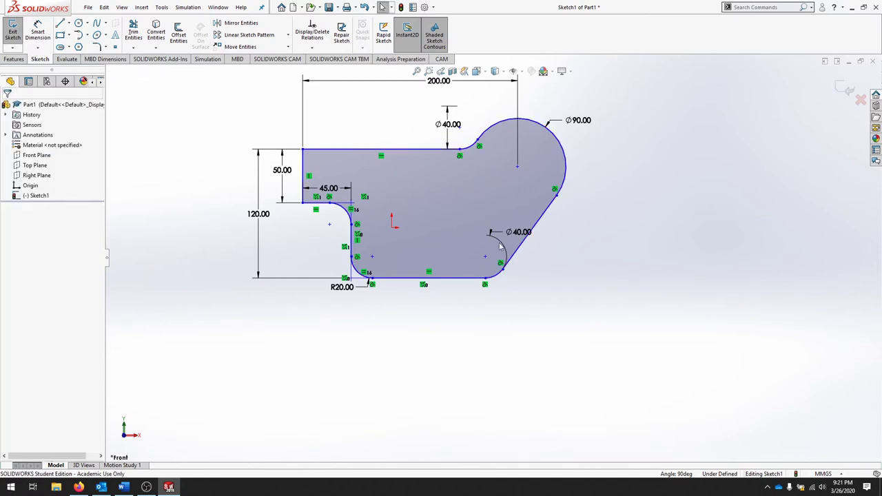
pyautogui.click(13, 31)
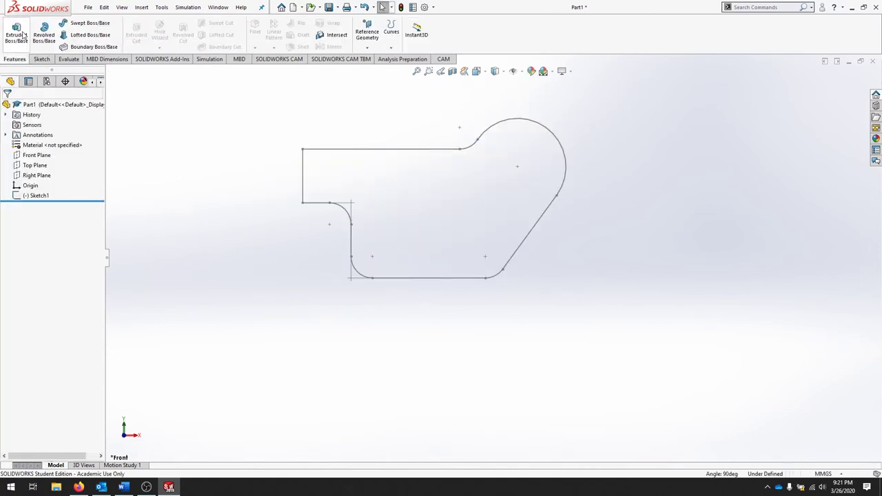
# Step: Extrude Sketch1 into a thin solid plate with Extruded Boss/Base
pyautogui.click(16, 33)
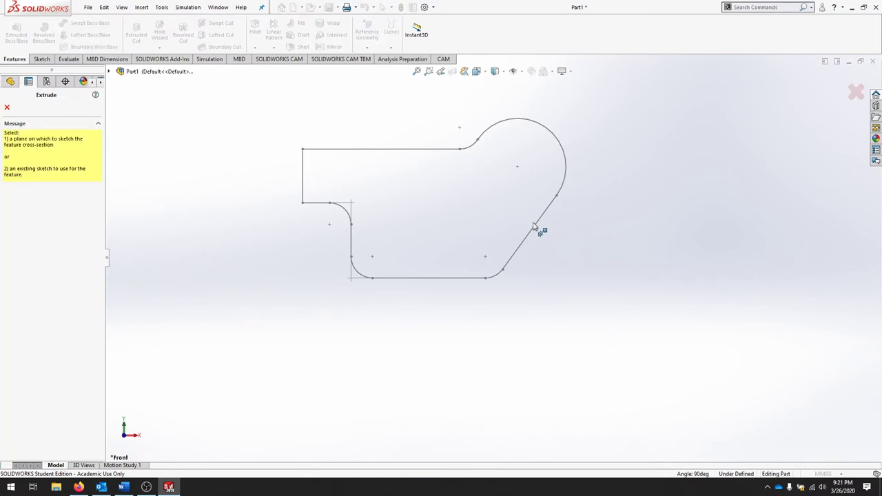
pyautogui.click(7, 108)
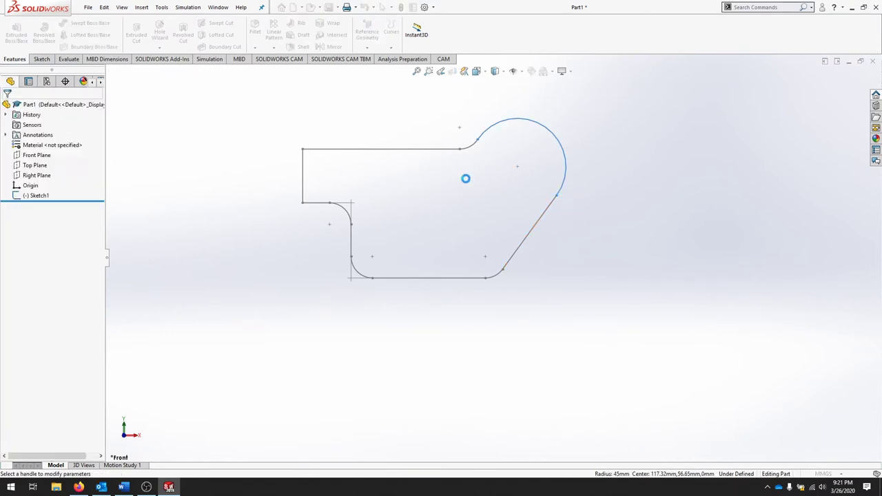
pyautogui.click(17, 30)
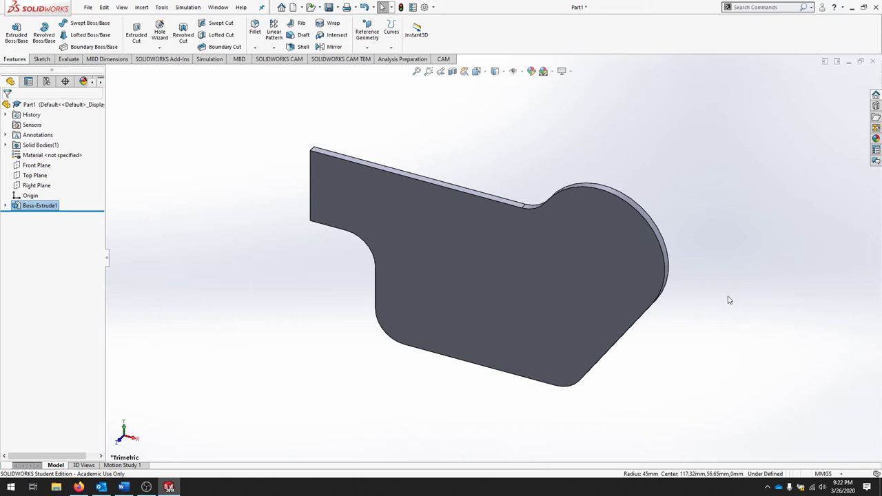
pyautogui.moveTo(833, 342)
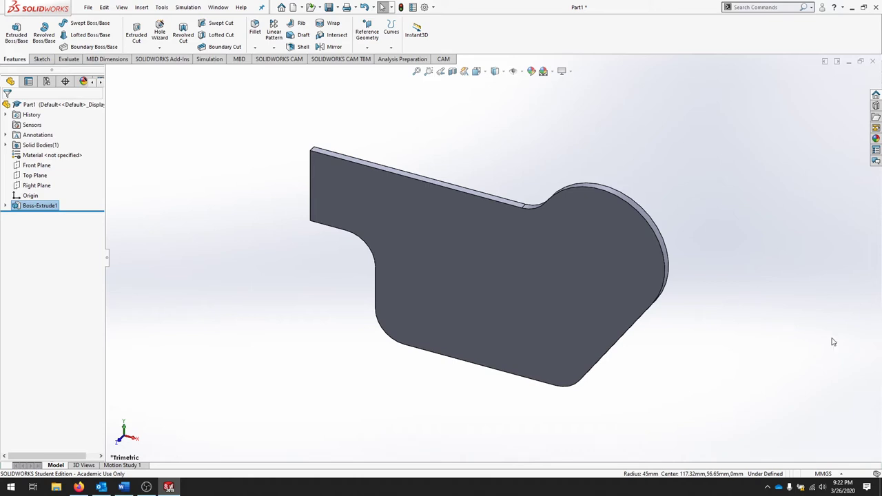
pyautogui.click(34, 176)
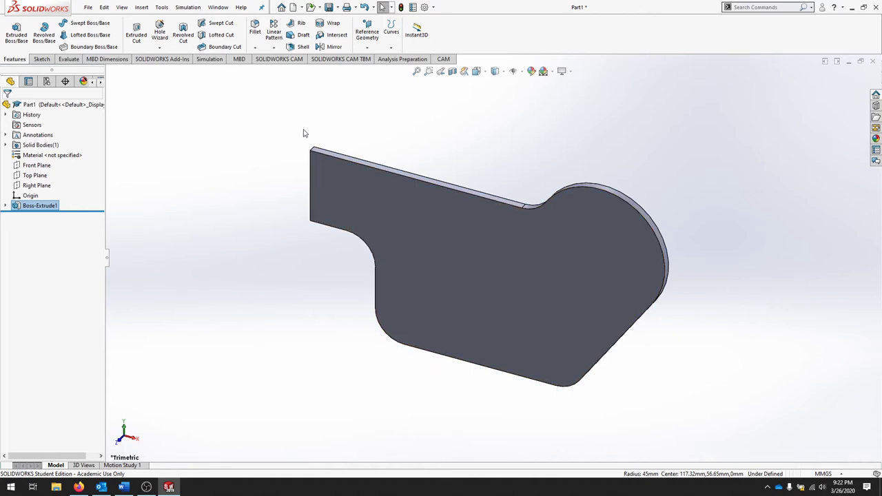
pyautogui.click(39, 206)
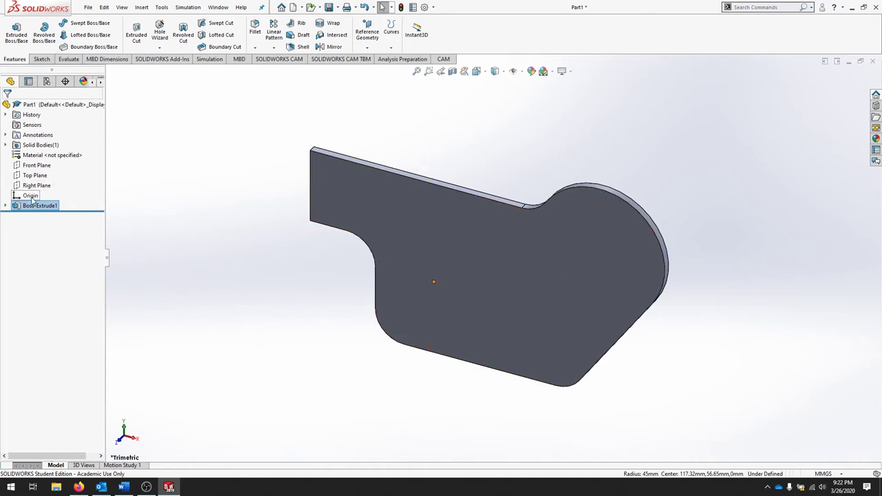
# Step: Edit Sketch1 under Boss-Extrude1 and draw a rectangle beside the plate profile
pyautogui.click(6, 205)
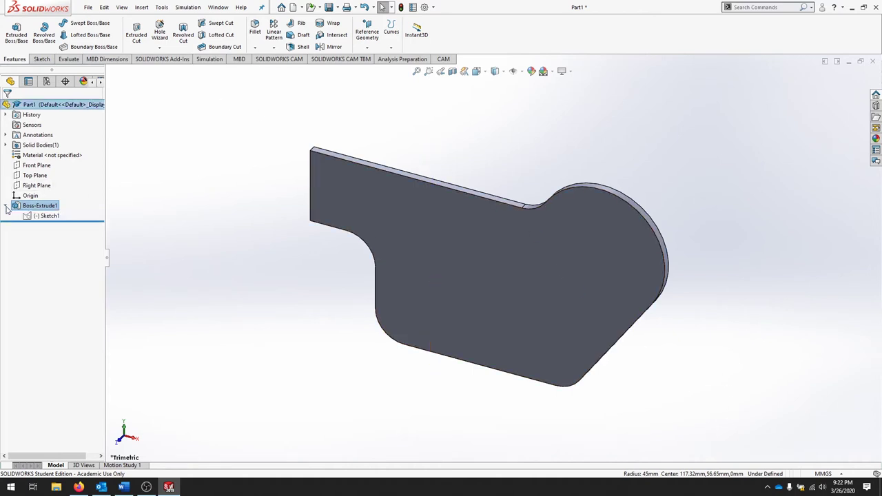
pyautogui.rightClick(49, 215)
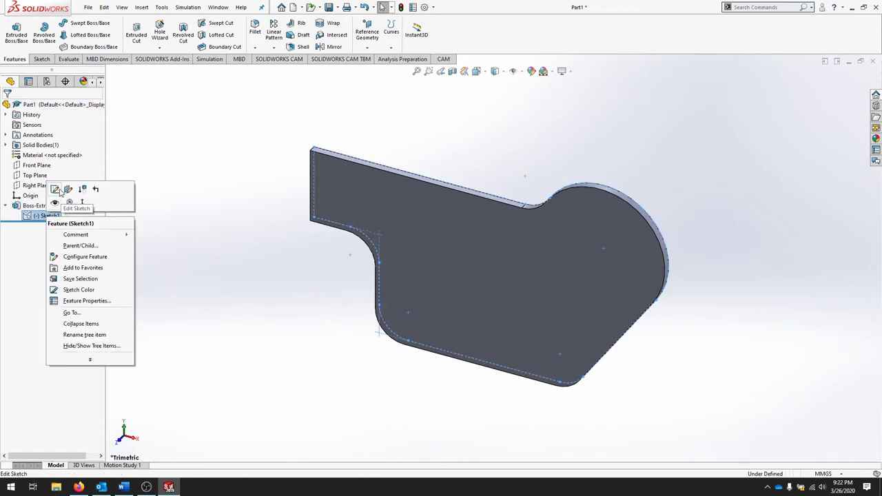
pyautogui.click(77, 196)
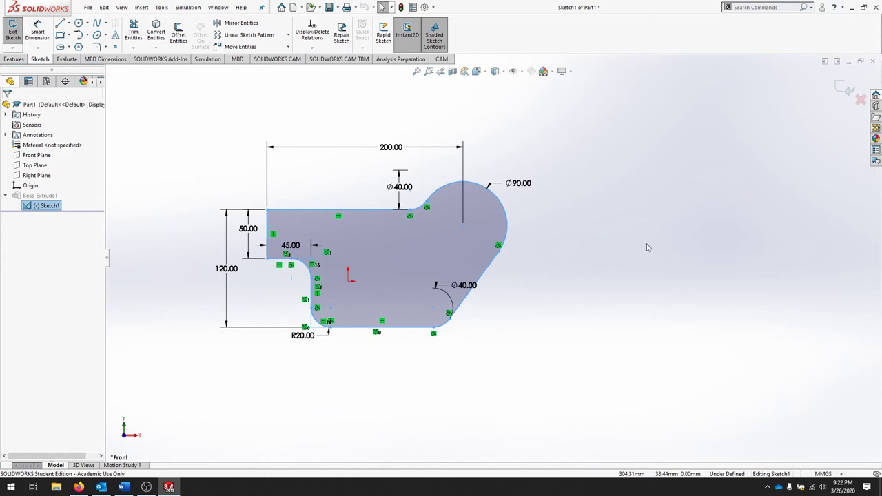
pyautogui.moveTo(637, 242)
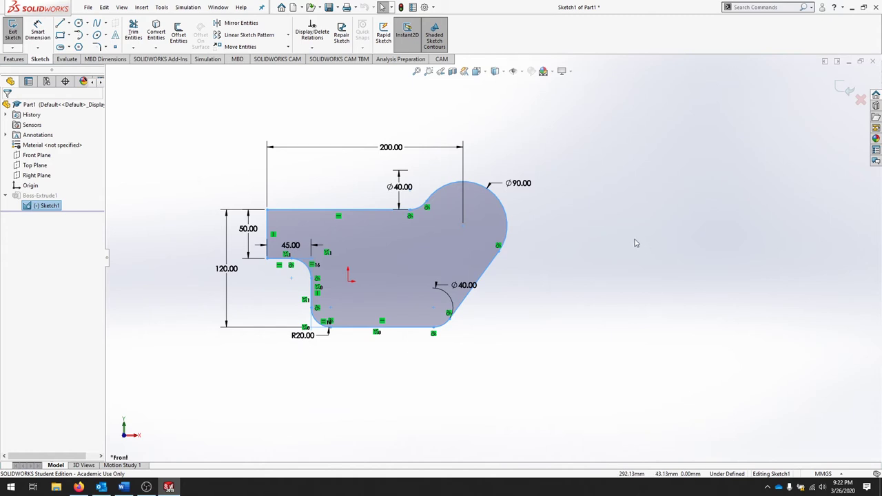
pyautogui.moveTo(633, 241)
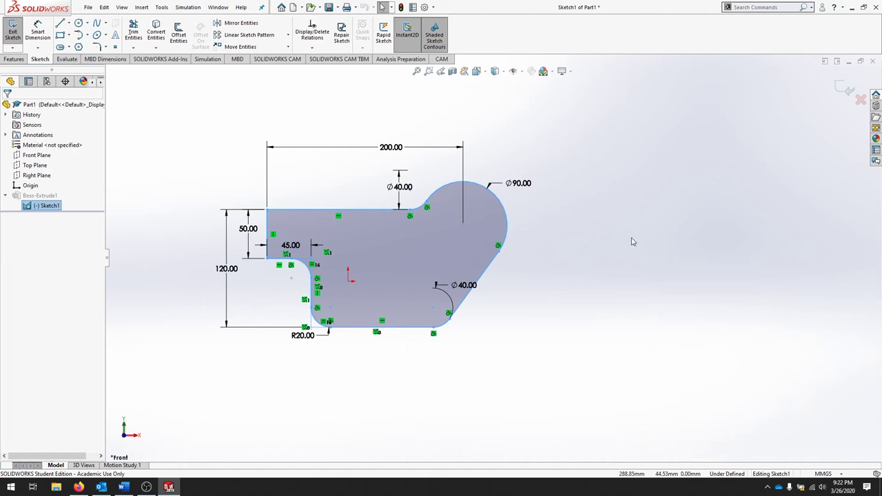
pyautogui.moveTo(626, 245)
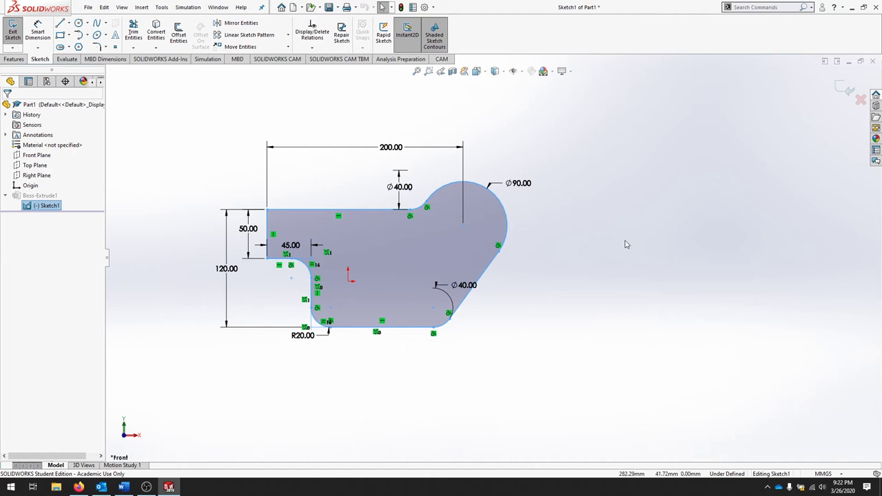
pyautogui.moveTo(633, 204); pyautogui.dragTo(823, 338)
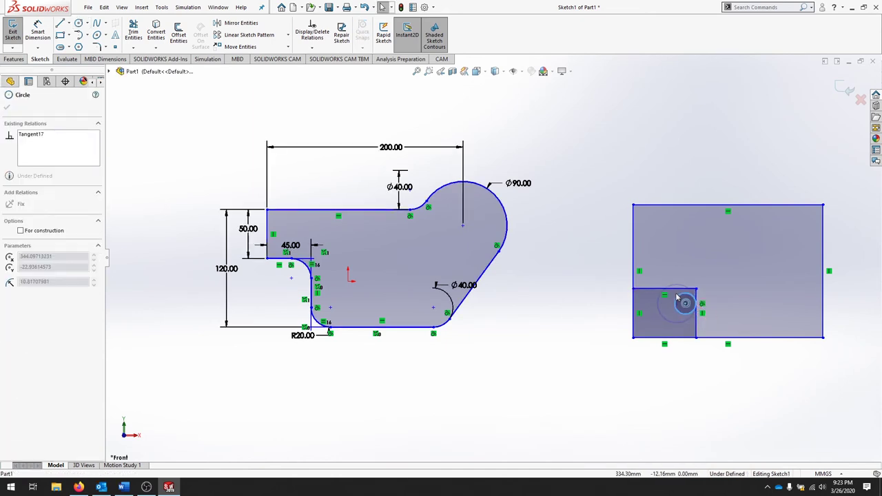
# Step: Add circles inside and beside the rectangles to the right of the profile, then leave the sketch and rebuild
pyautogui.click(683, 303)
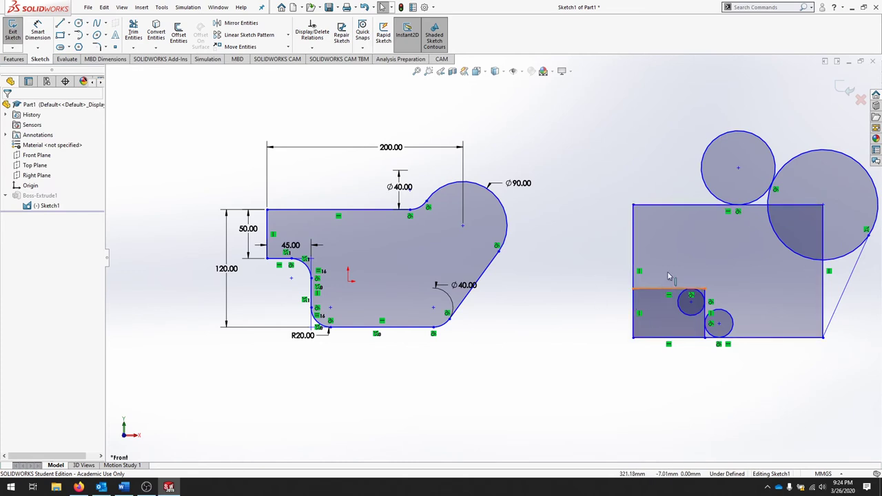
pyautogui.click(669, 269)
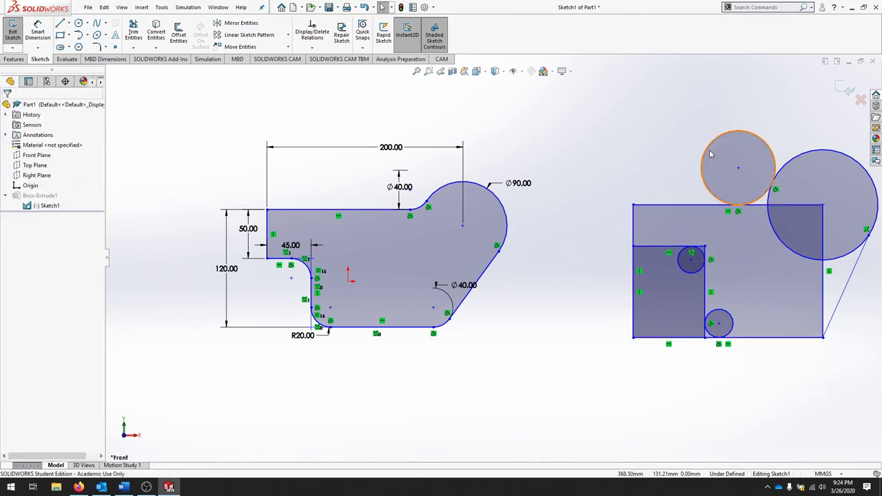
pyautogui.click(740, 169)
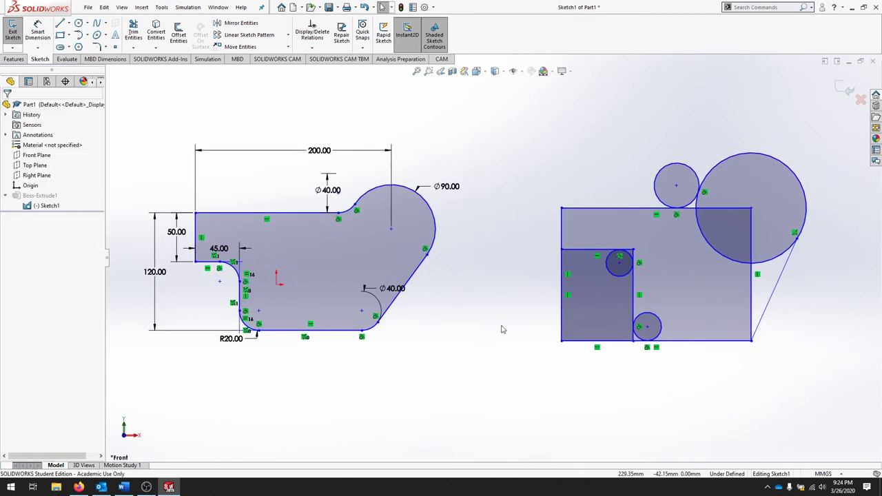
pyautogui.click(12, 34)
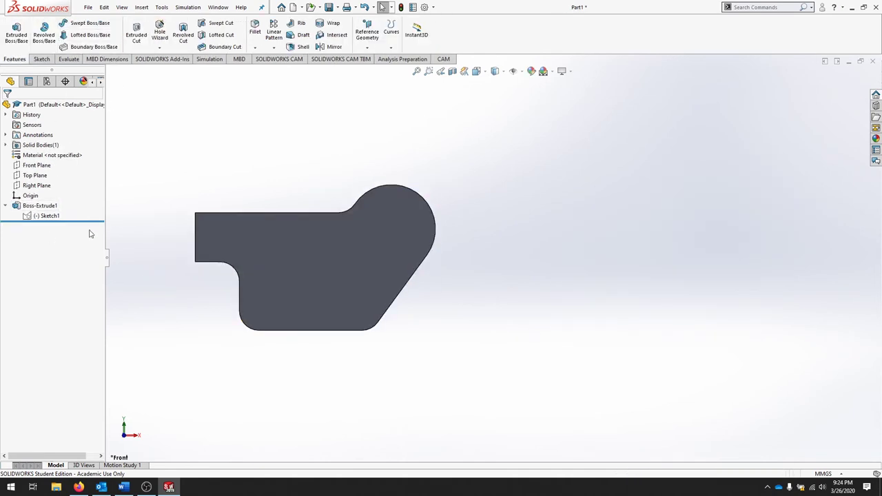
pyautogui.rightClick(38, 205)
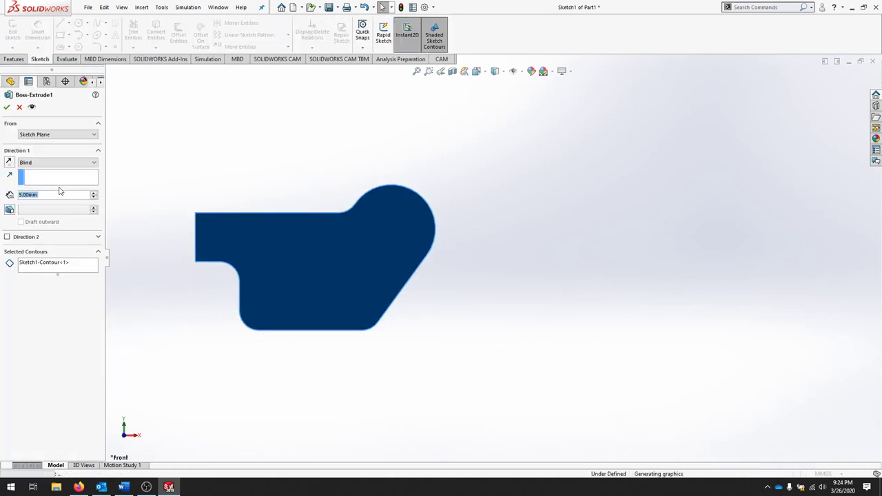
pyautogui.click(44, 262)
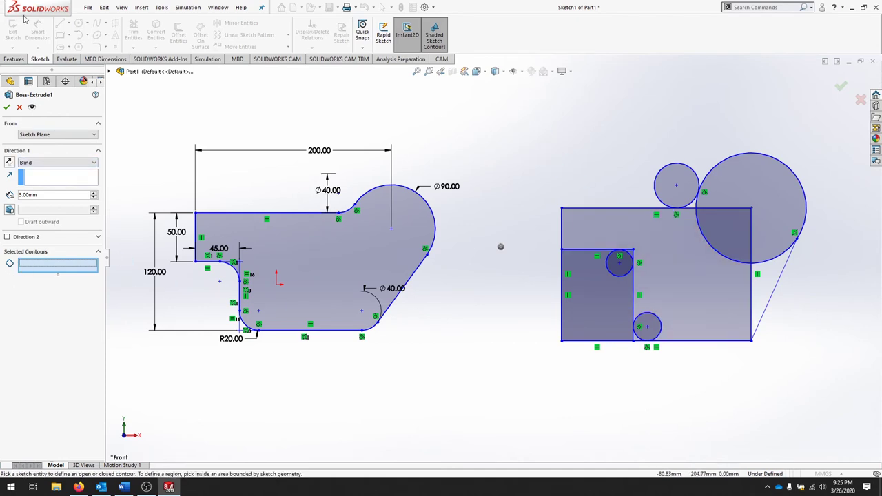
pyautogui.click(14, 58)
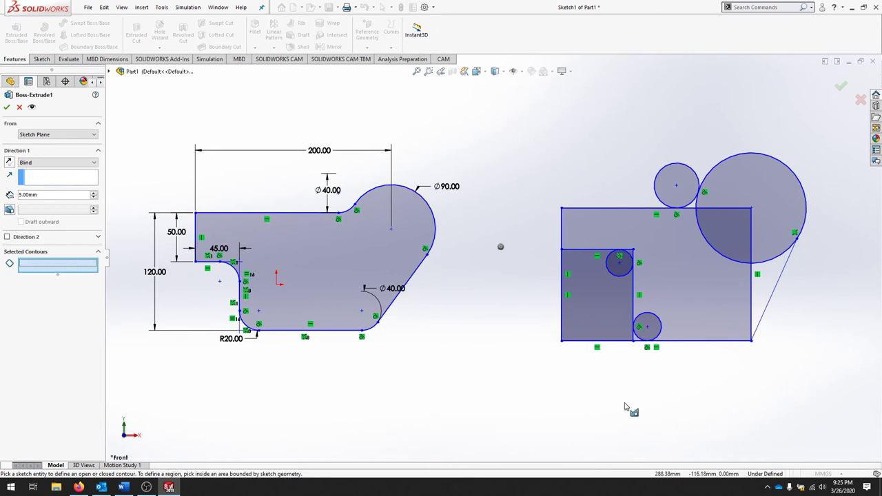
pyautogui.moveTo(808, 385)
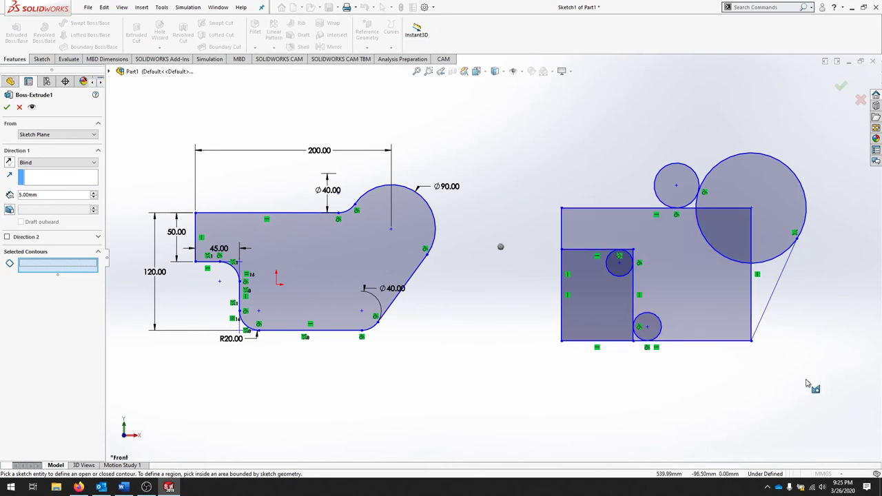
pyautogui.moveTo(764, 341)
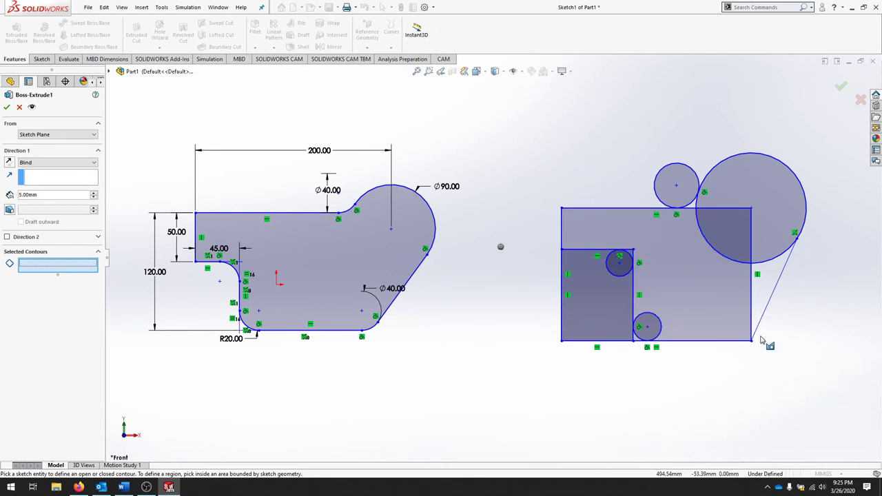
pyautogui.moveTo(655, 328)
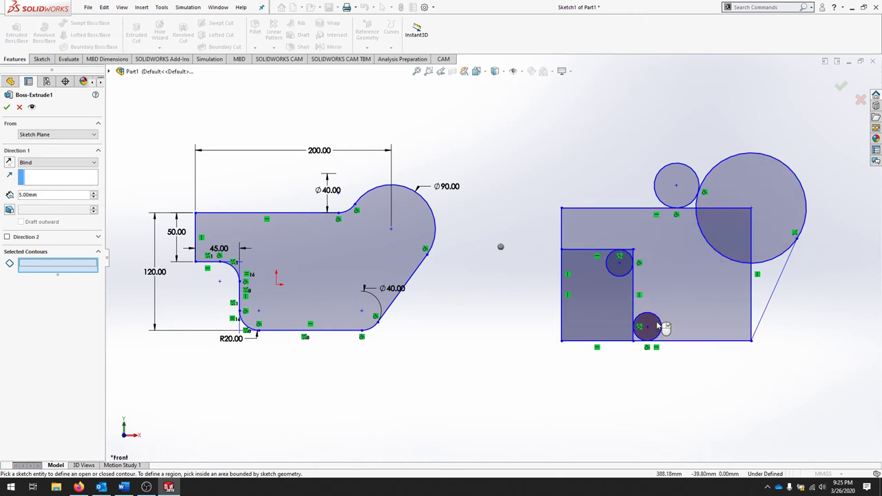
pyautogui.click(619, 265)
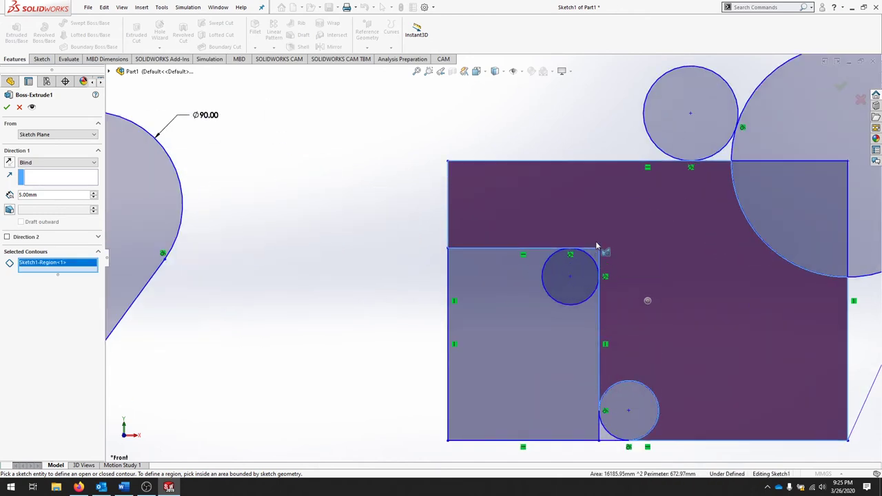
pyautogui.click(628, 411)
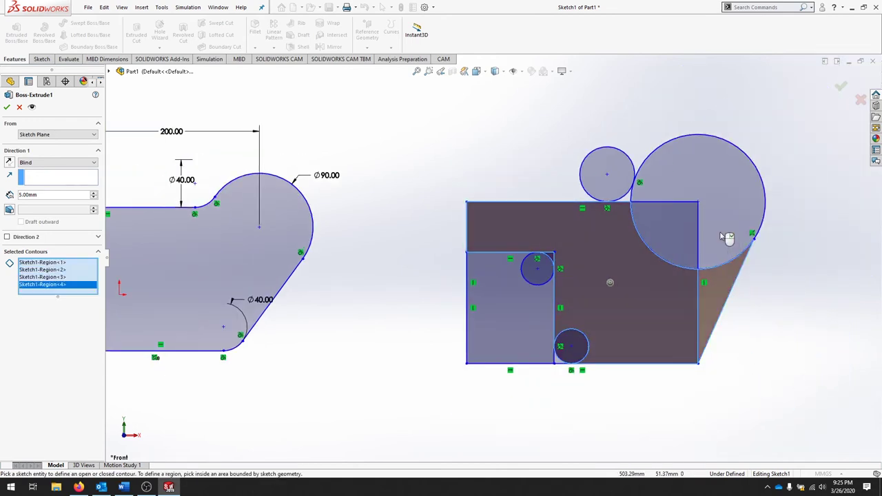
pyautogui.click(697, 172)
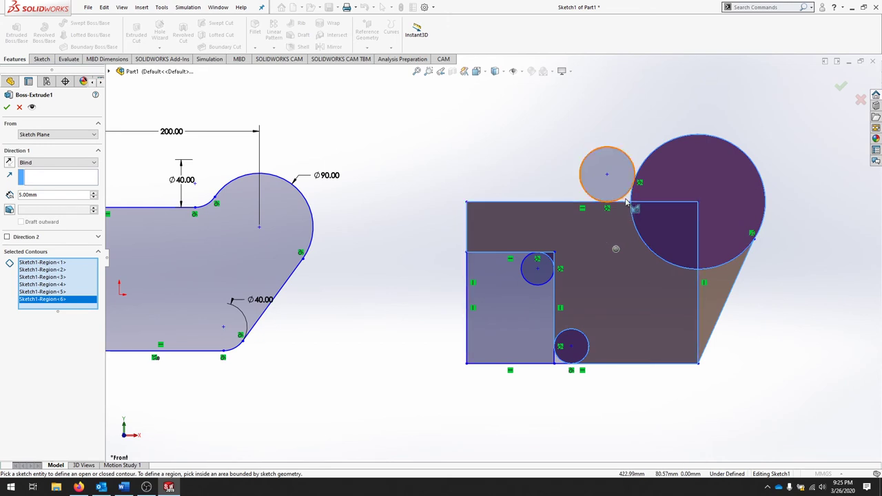
pyautogui.click(607, 174)
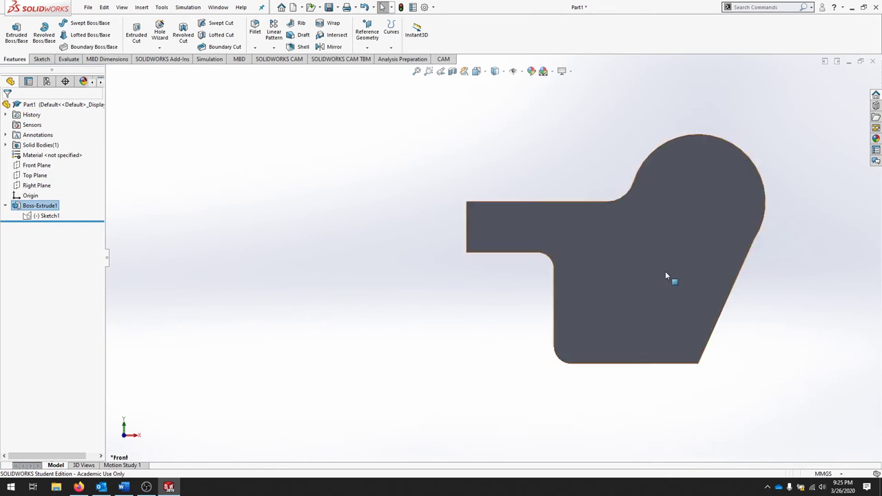
pyautogui.moveTo(476, 248)
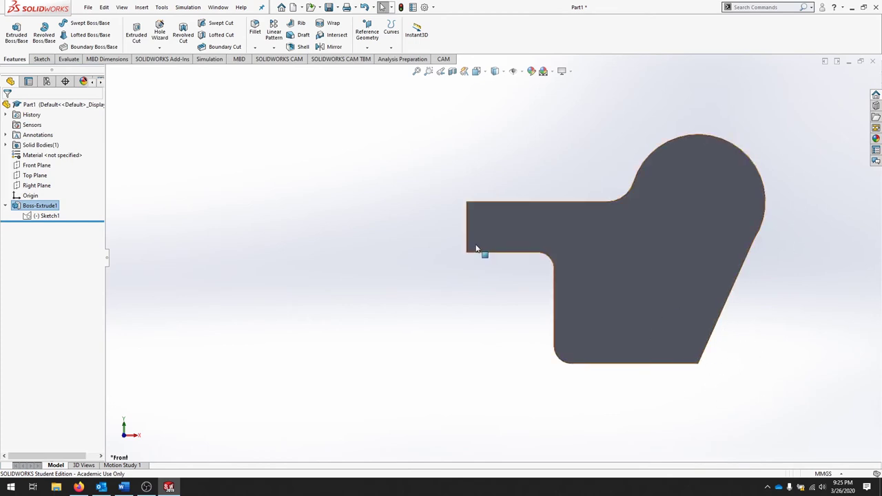
# Step: Edit Boss-Extrude1 so the plate sketch shows with no contours selected
pyautogui.rightClick(38, 206)
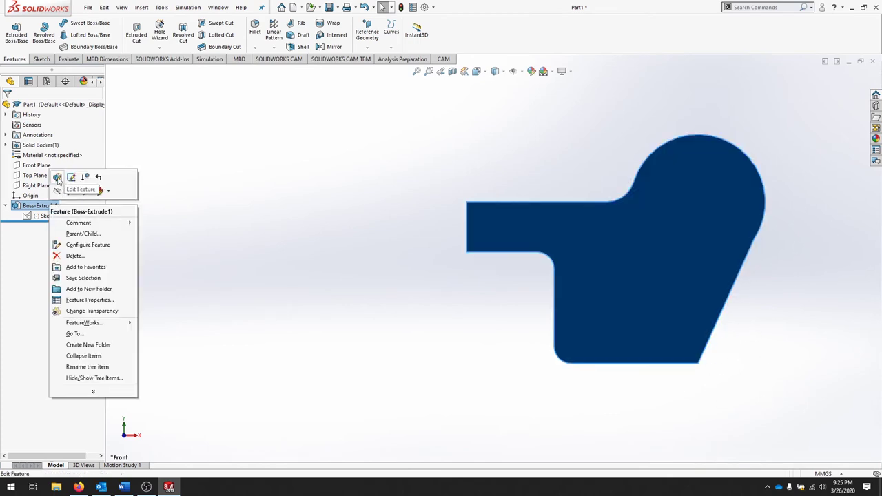
pyautogui.click(72, 177)
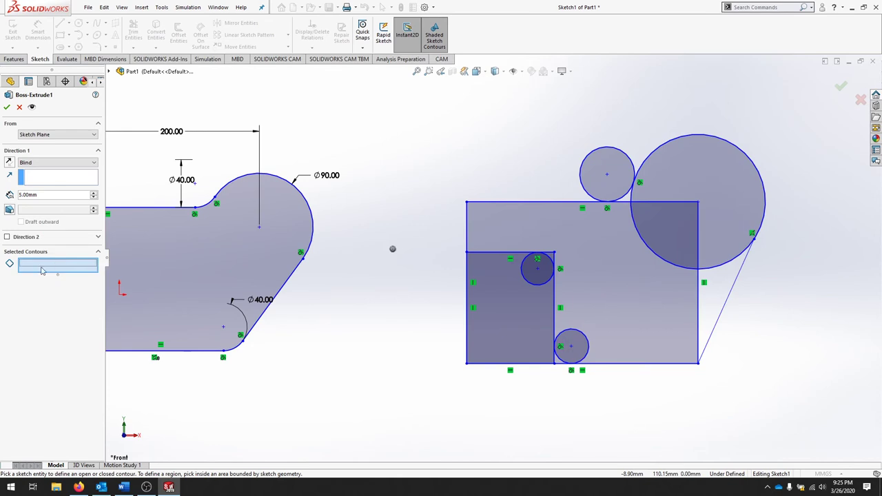
# Step: Select the right-hand sketch regions as Selected Contours and confirm the extrude
pyautogui.rightClick(393, 249)
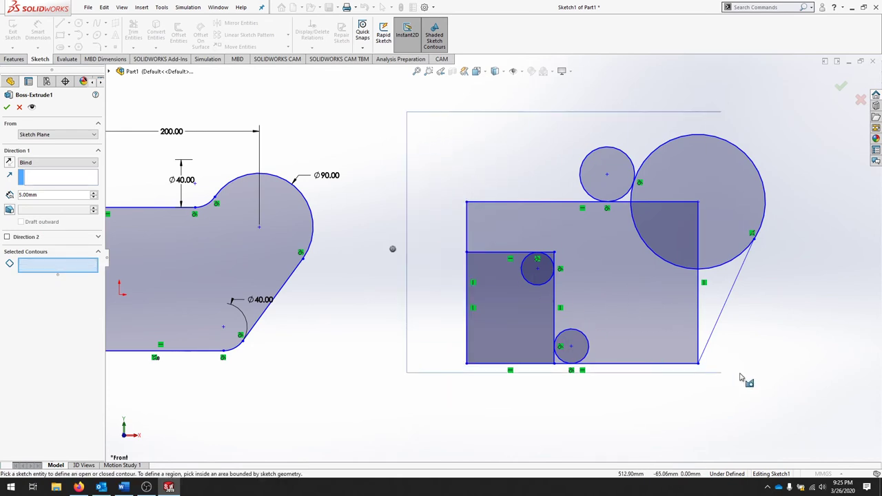
pyautogui.click(503, 311)
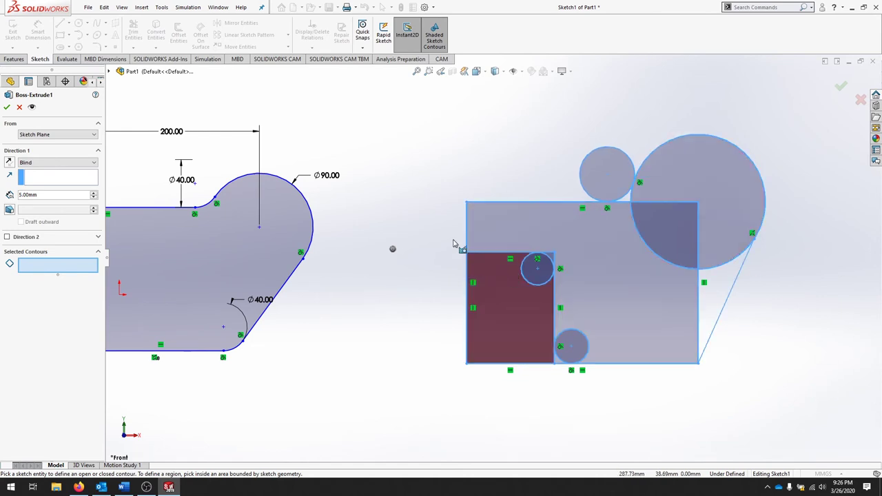
pyautogui.click(510, 304)
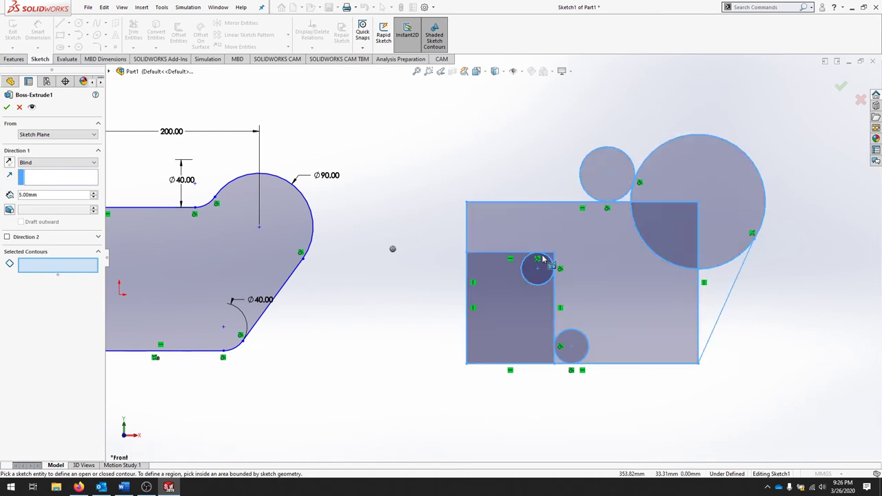
pyautogui.click(641, 290)
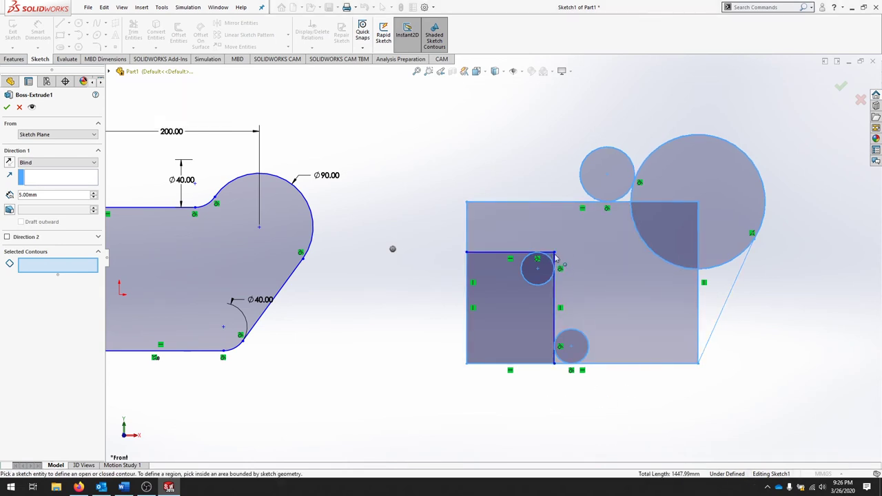
pyautogui.click(621, 283)
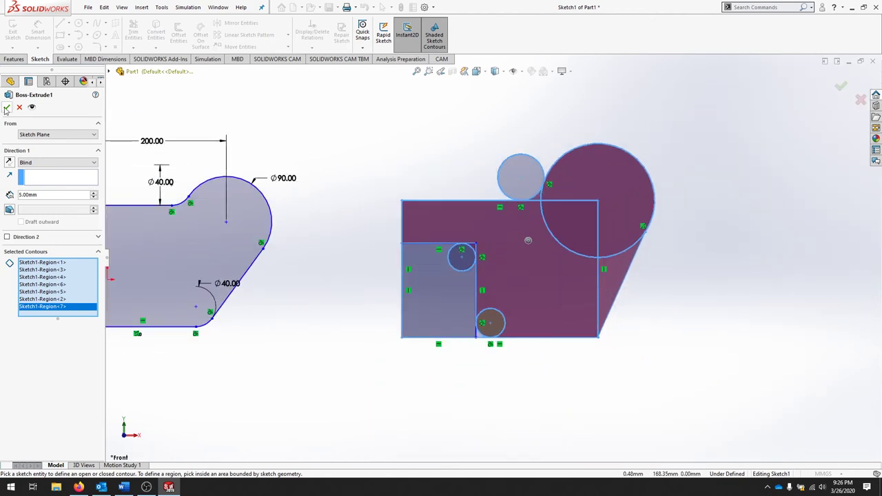
pyautogui.click(841, 85)
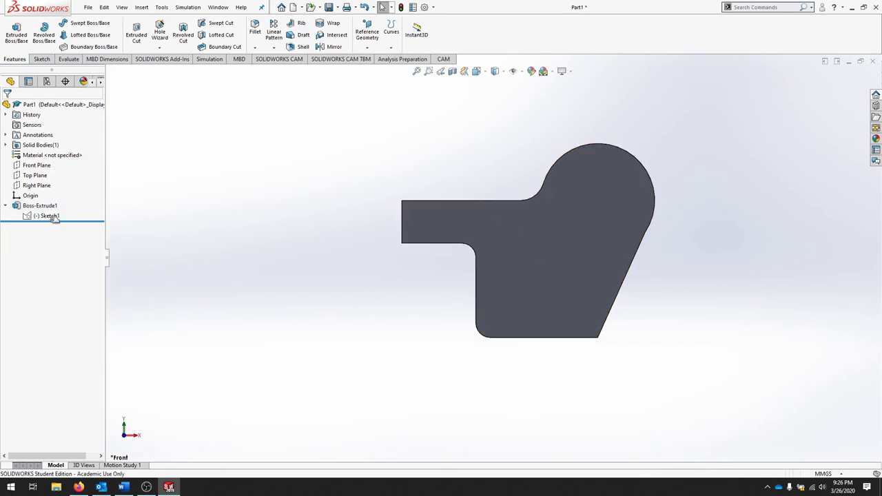
# Step: Edit Sketch1 and enlarge the large circle's diameter, widening the plate's round lobe
pyautogui.doubleClick(50, 215)
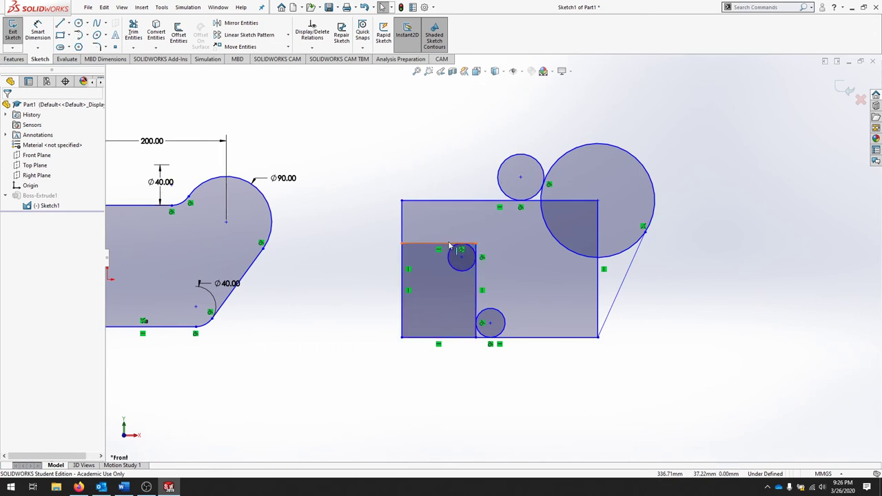
pyautogui.click(439, 246)
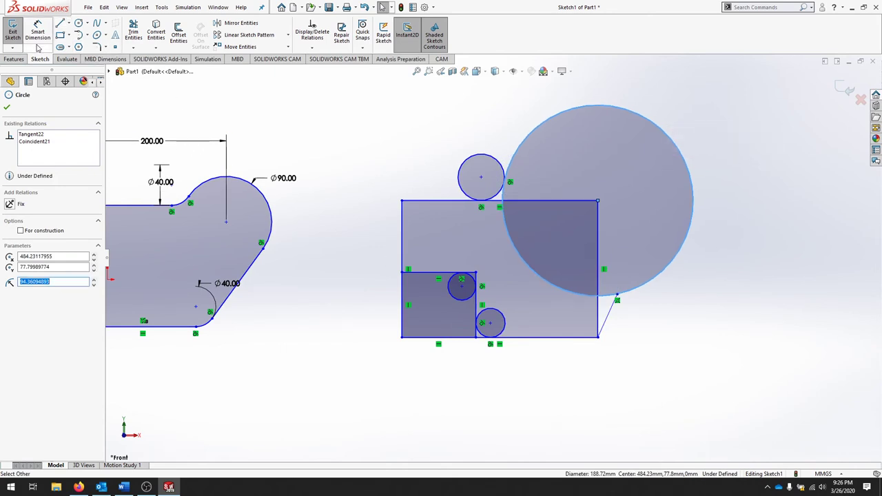
pyautogui.click(12, 33)
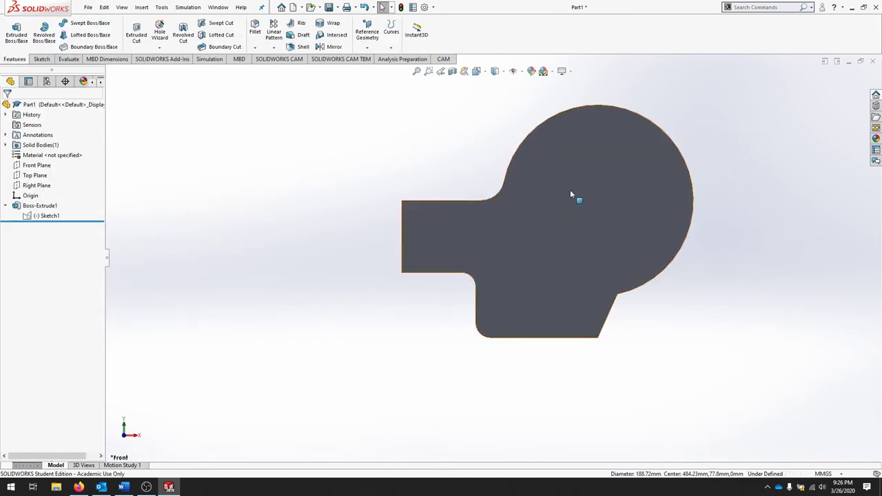
pyautogui.doubleClick(49, 215)
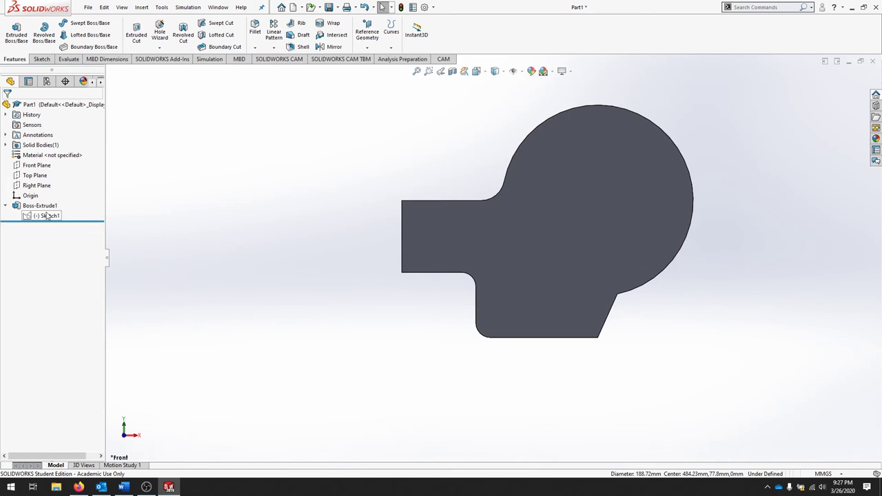
# Step: Redefine Boss-Extrude1 to use only the dimensioned left outline region, restoring the 200 mm rounded plate
pyautogui.rightClick(38, 206)
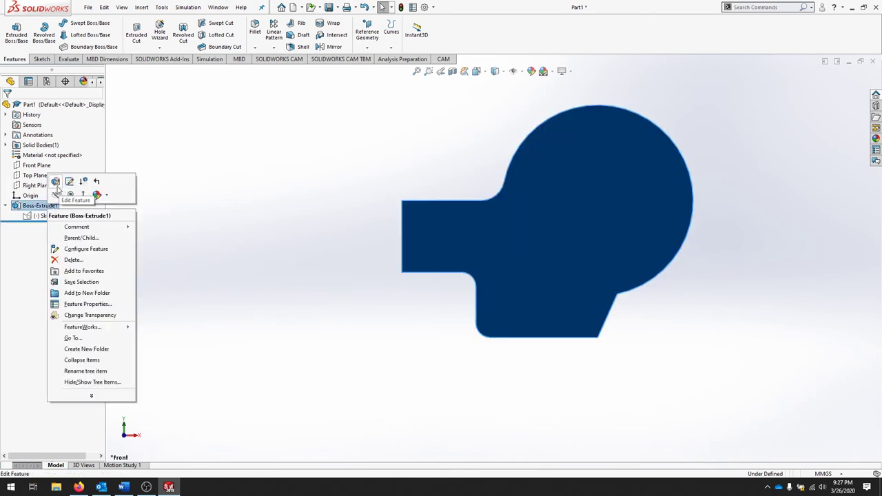
pyautogui.click(55, 182)
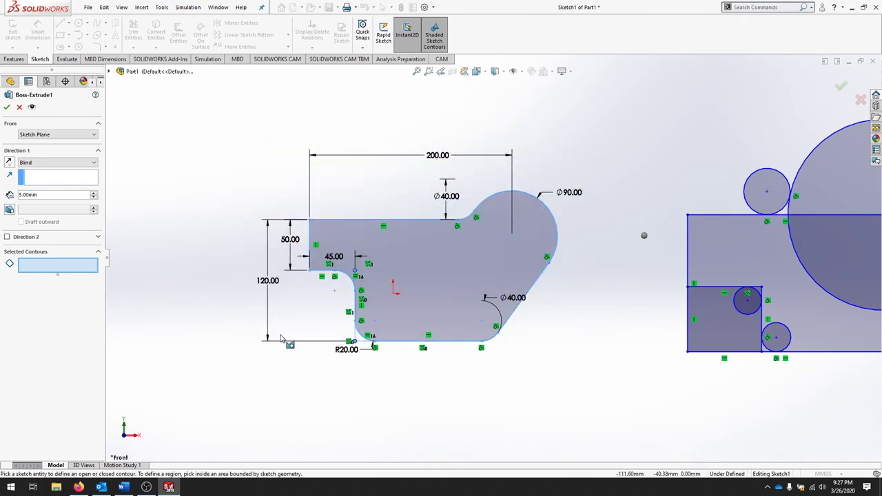
pyautogui.click(463, 286)
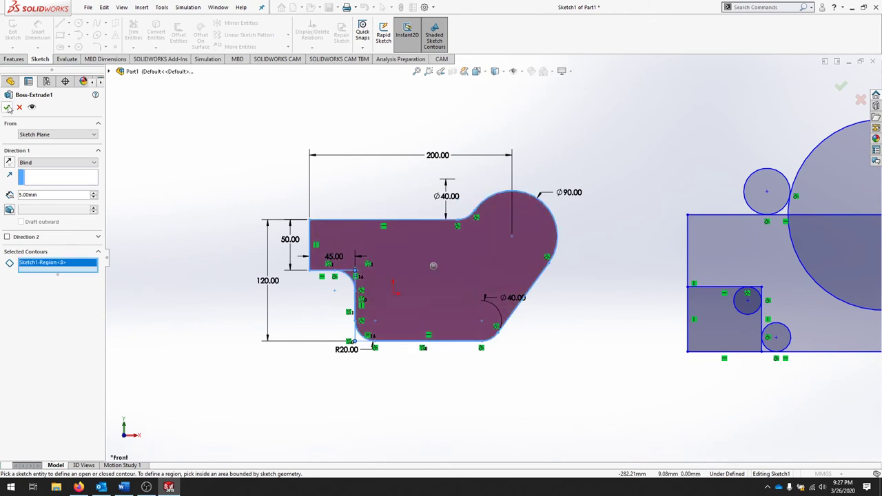
pyautogui.click(841, 86)
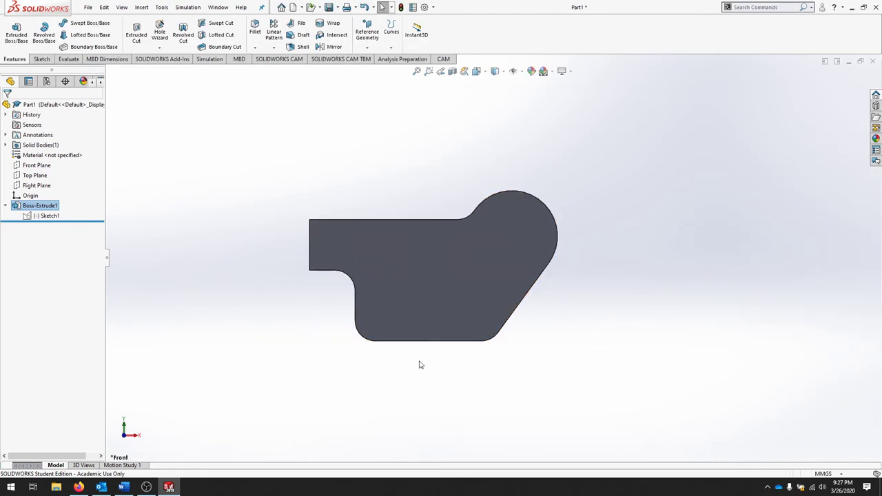
pyautogui.moveTo(425, 276)
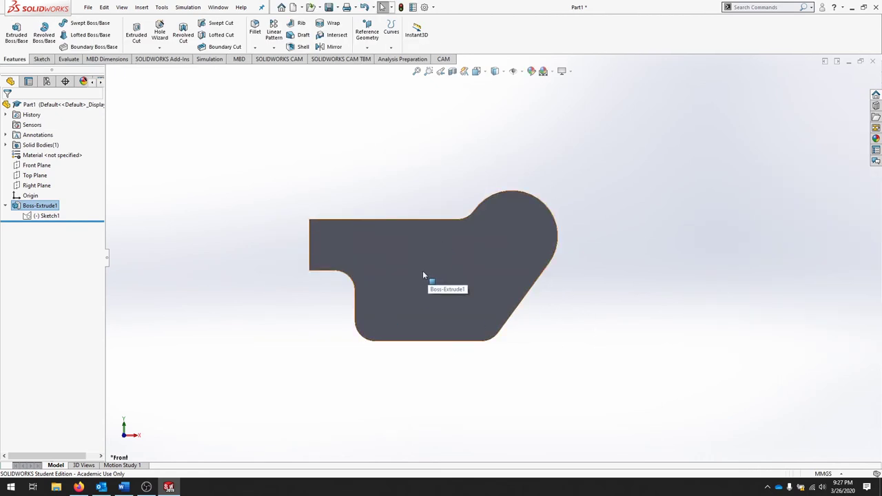
pyautogui.moveTo(435, 247)
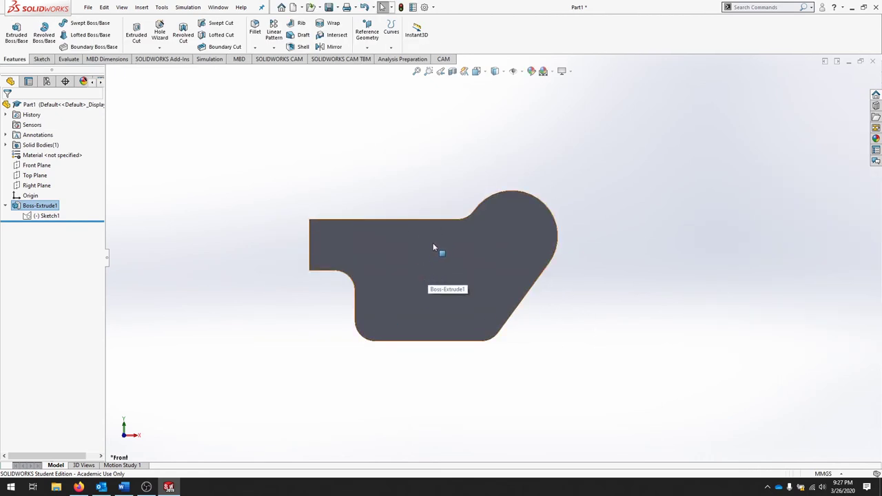
pyautogui.moveTo(499, 288)
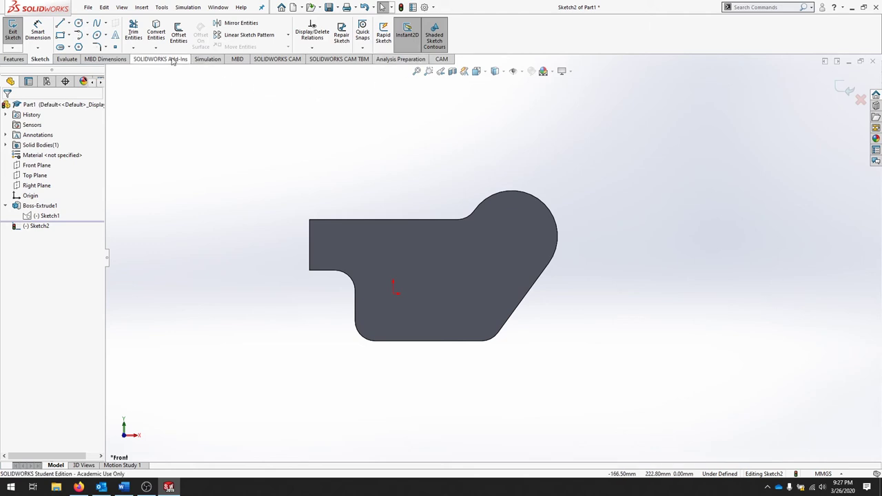
# Step: Convert the plate's front face edges into Sketch2 as fully defined outline geometry
pyautogui.click(155, 33)
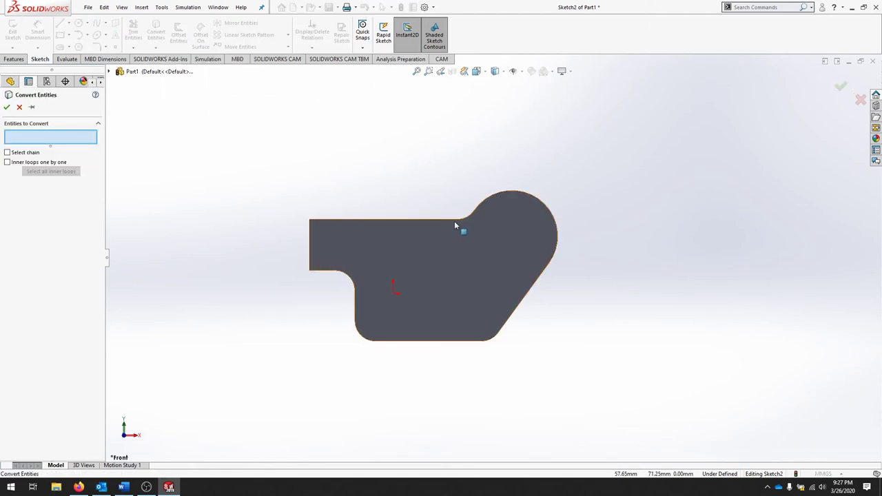
pyautogui.moveTo(518, 229)
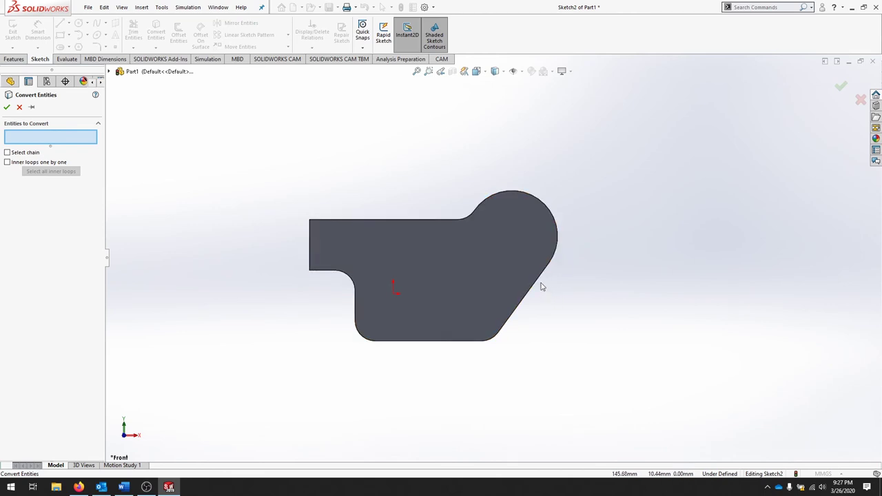
pyautogui.moveTo(524, 228)
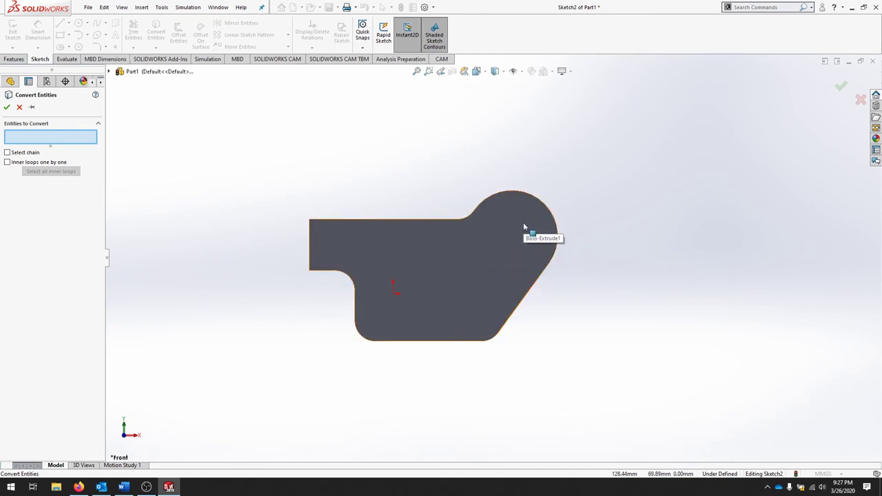
pyautogui.click(434, 262)
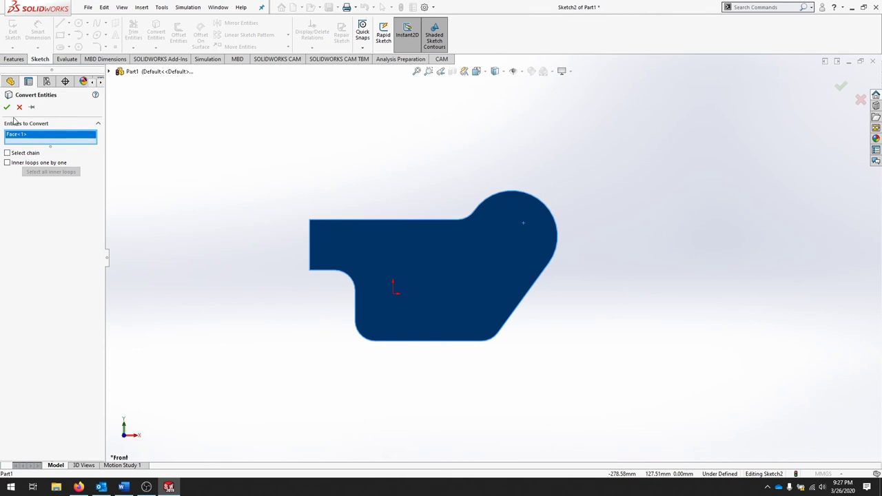
pyautogui.click(6, 108)
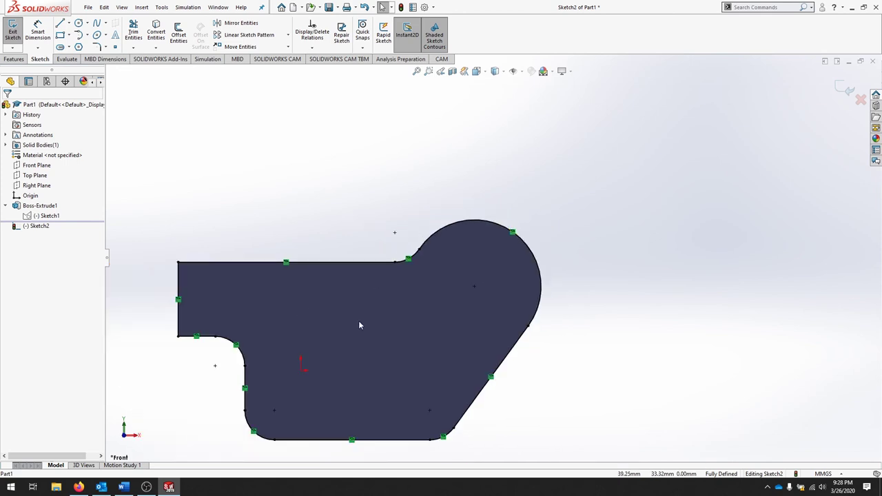
pyautogui.moveTo(350, 290)
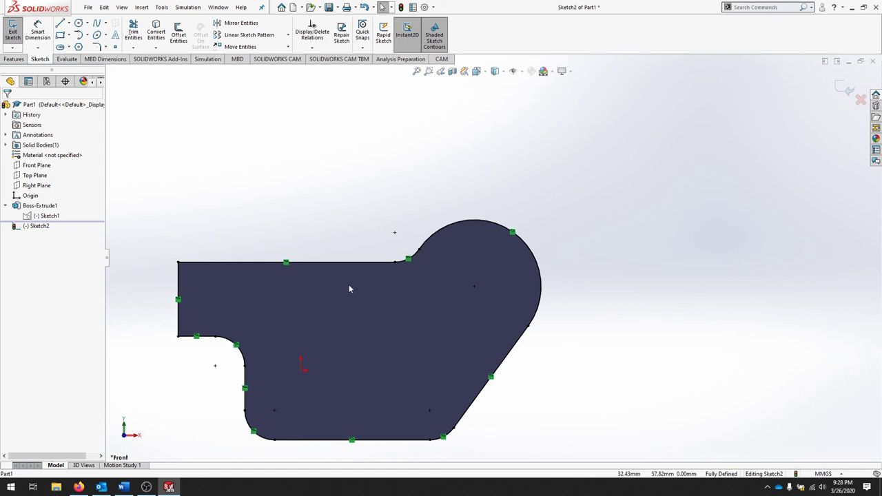
# Step: Offset the converted plate outline 15 mm inward to form an inner border loop
pyautogui.click(179, 33)
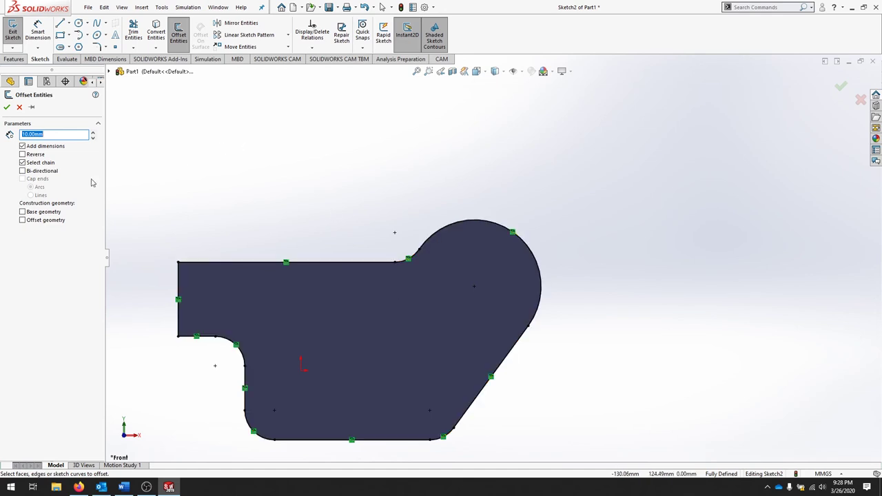
pyautogui.write('15')
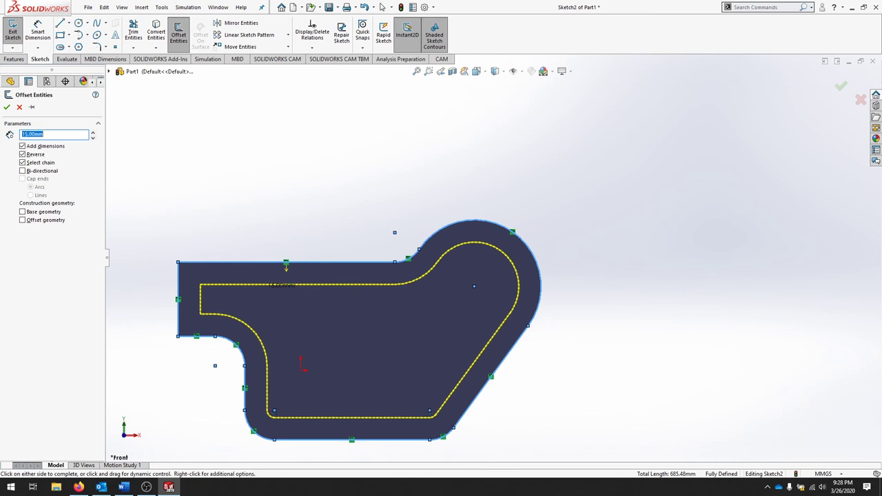
pyautogui.click(7, 108)
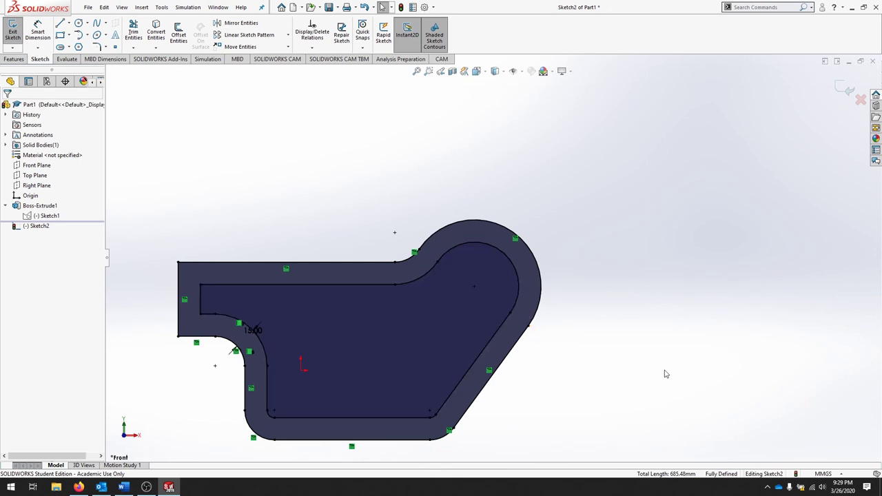
pyautogui.moveTo(661, 370)
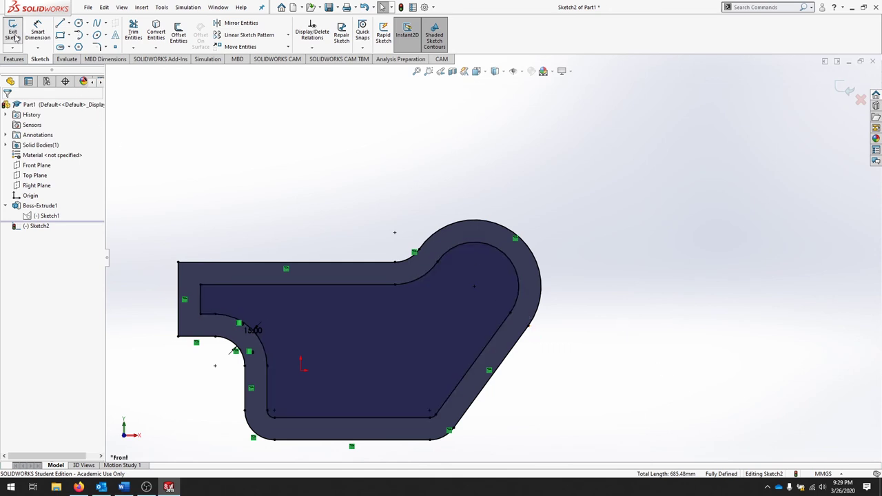
# Step: Leave Sketch2 and show feature dimensions via the Annotations options
pyautogui.click(12, 33)
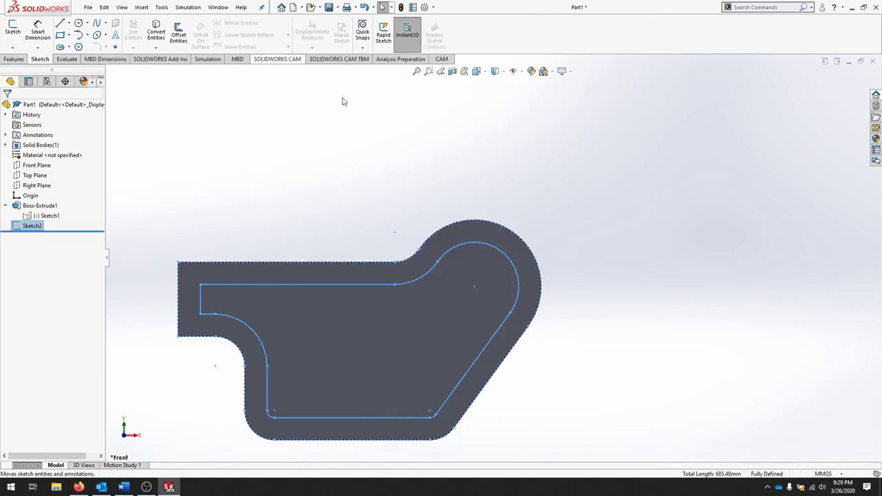
pyautogui.rightClick(39, 135)
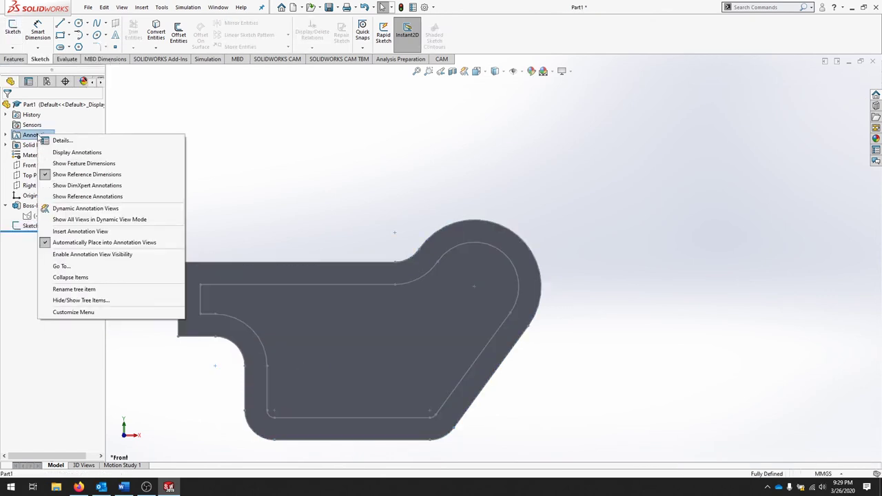
pyautogui.click(84, 162)
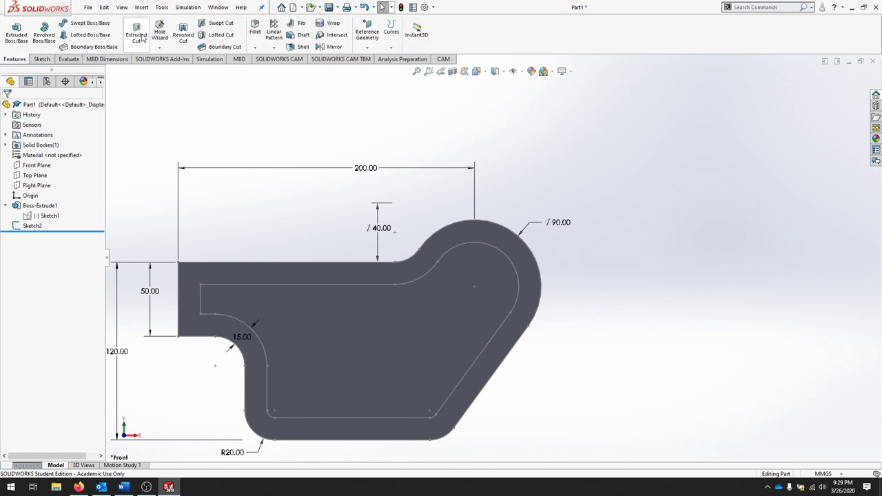
# Step: Cut through all with Sketch2's inner contour, leaving a 15 mm-wide ring as Cut-Extrude1
pyautogui.click(135, 34)
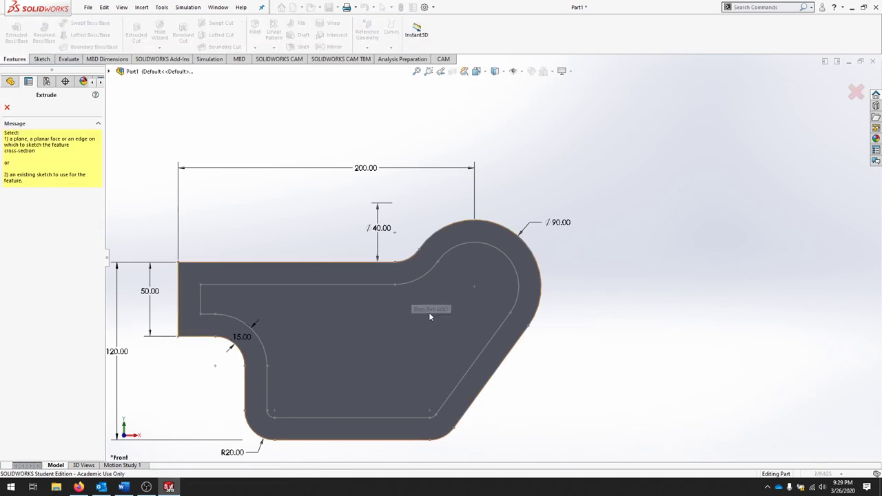
pyautogui.click(430, 309)
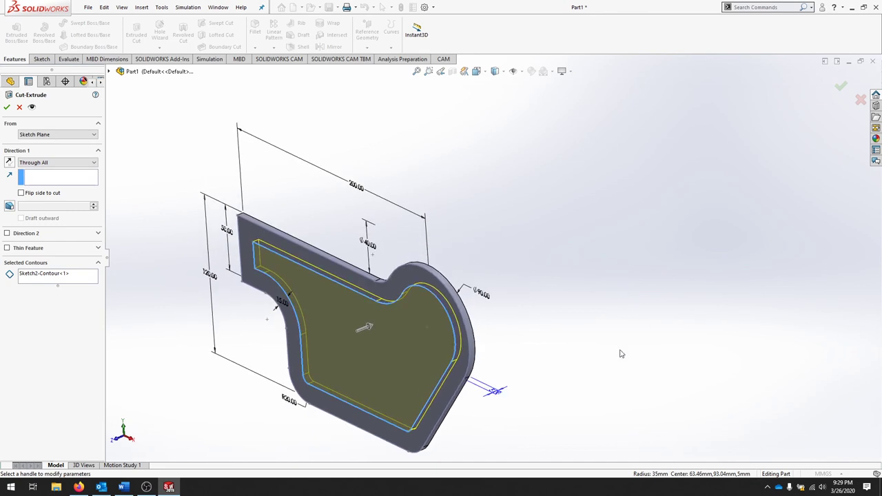
pyautogui.moveTo(15, 123)
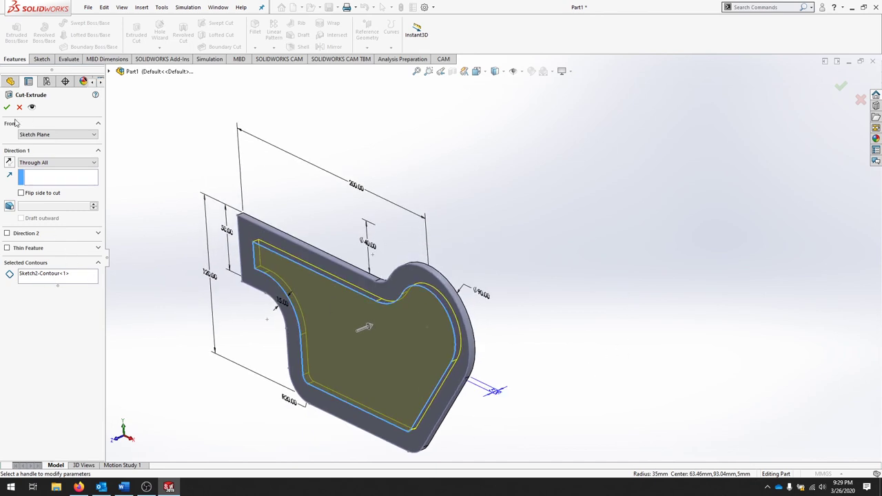
pyautogui.click(7, 108)
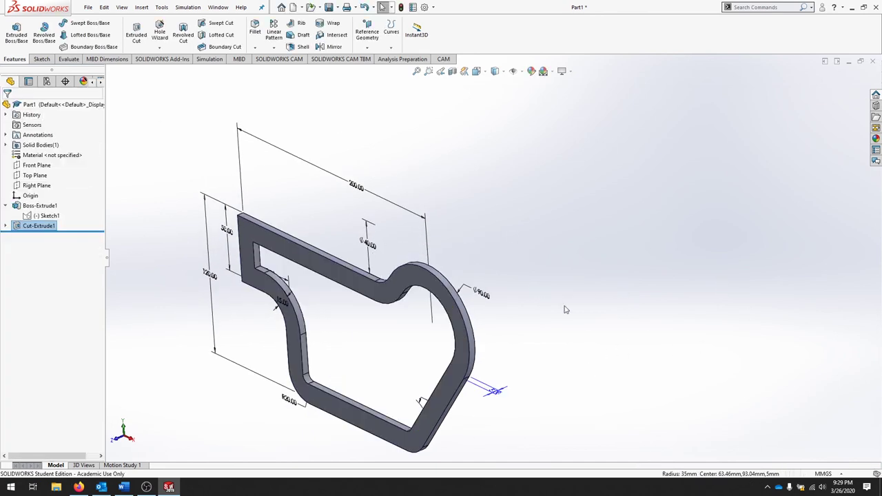
pyautogui.moveTo(566, 310); pyautogui.dragTo(538, 274)
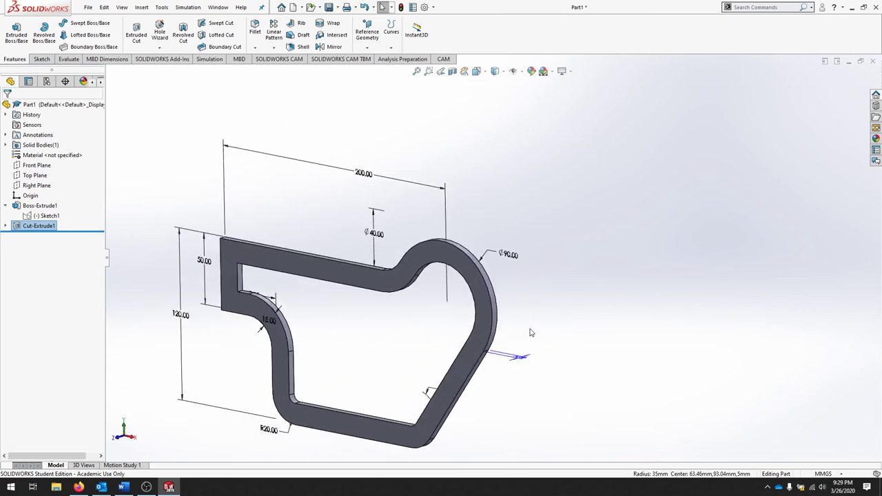
pyautogui.moveTo(539, 306)
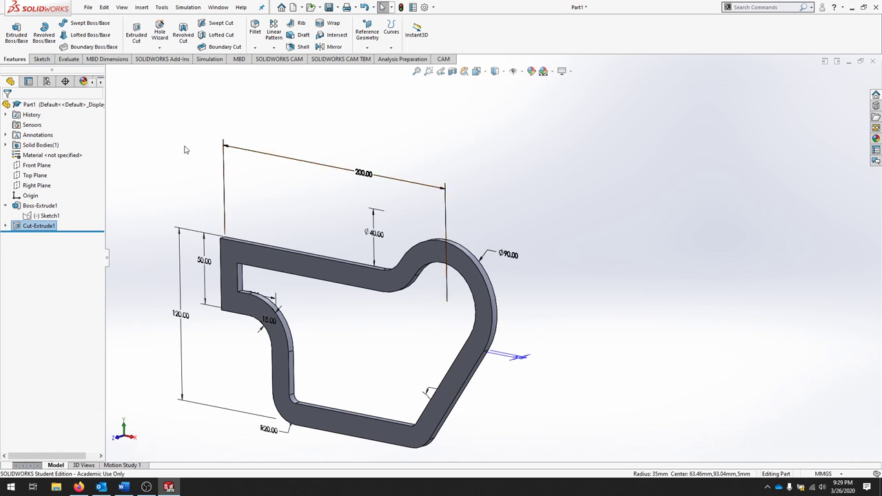
# Step: Delete Cut-Extrude1 together with its offset Sketch2
pyautogui.rightClick(39, 227)
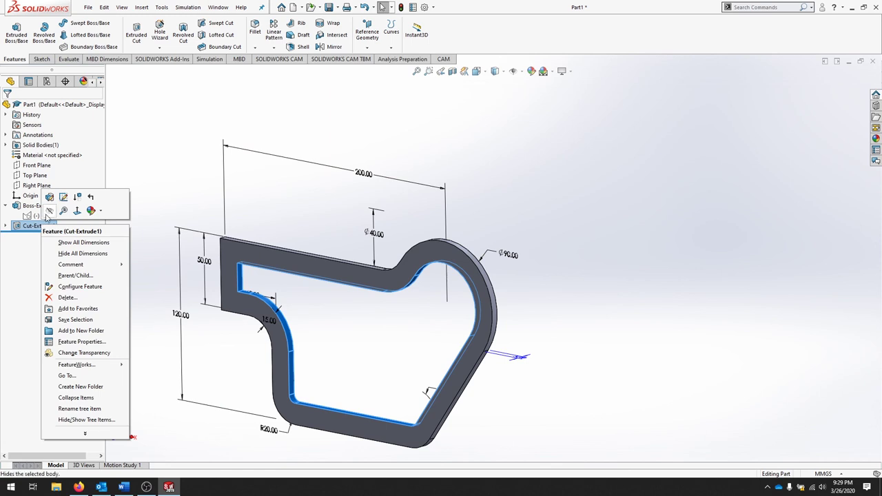
pyautogui.click(67, 298)
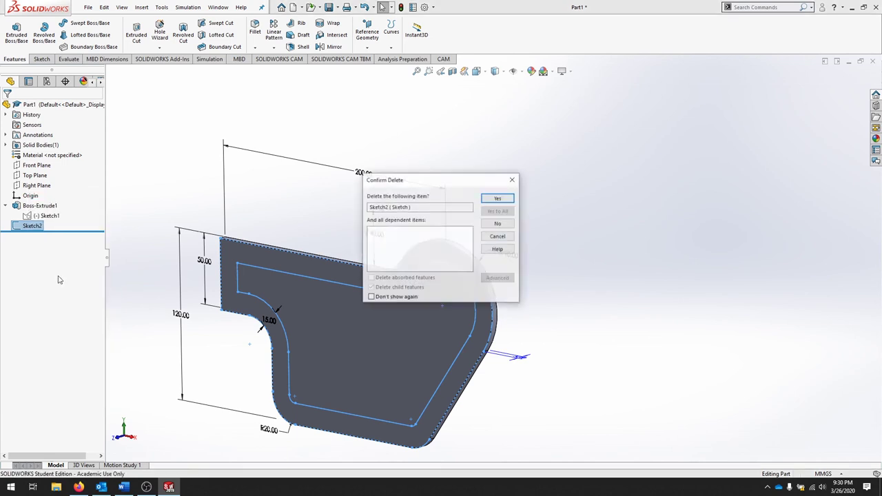
pyautogui.click(496, 199)
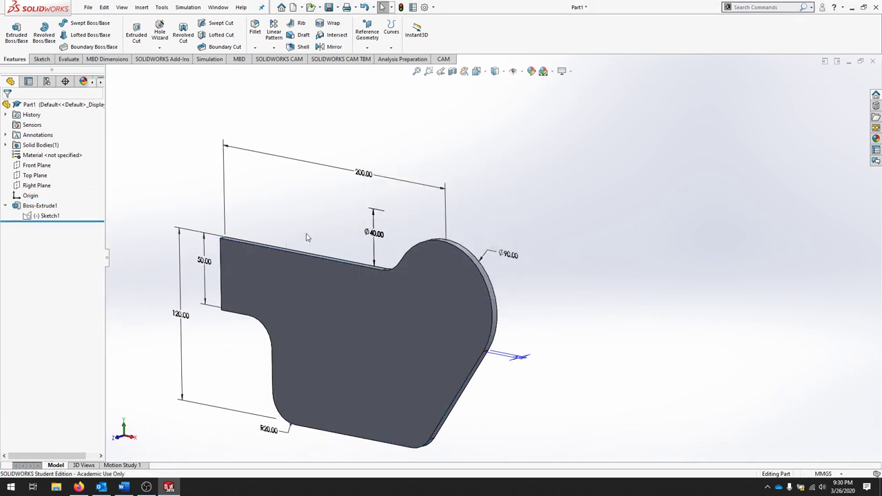
# Step: Delete Boss-Extrude1 so only Sketch1's outline remains
pyautogui.rightClick(39, 205)
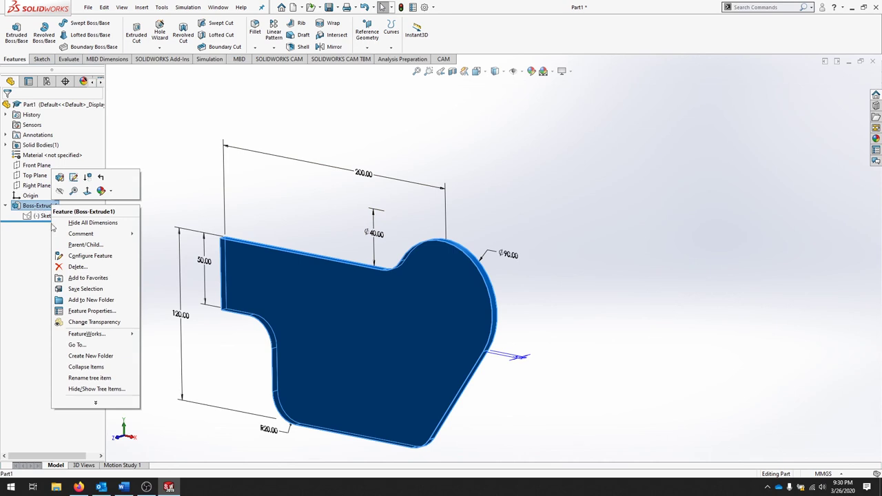
pyautogui.moveTo(90, 255)
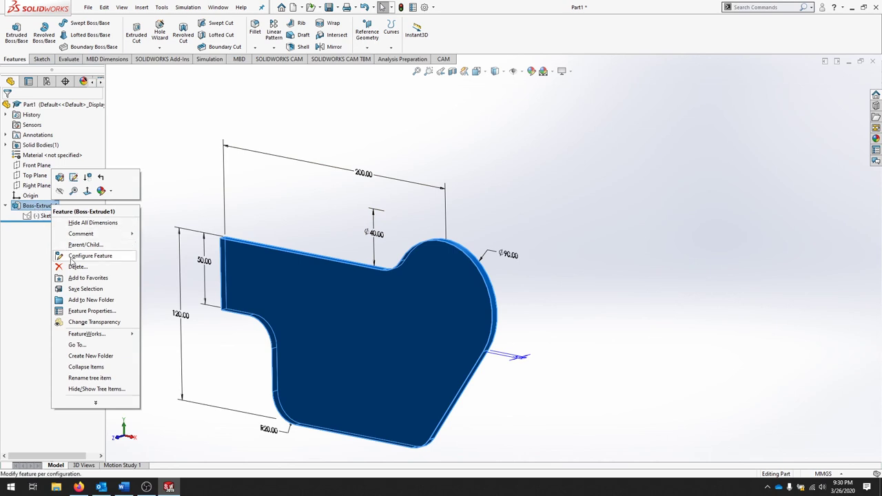
pyautogui.click(77, 267)
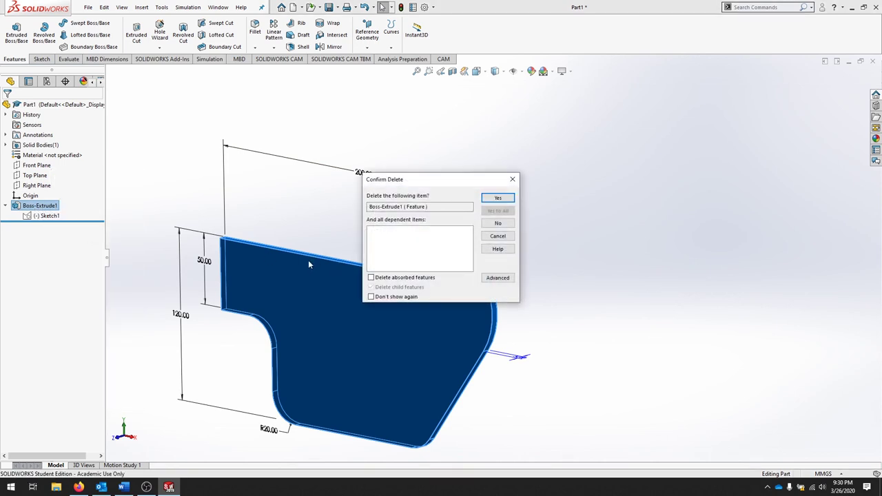
pyautogui.moveTo(405, 277)
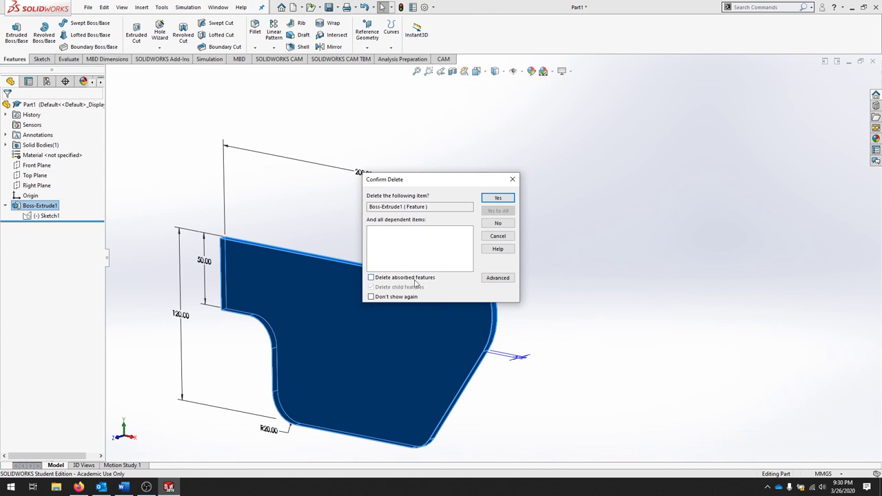
pyautogui.click(498, 198)
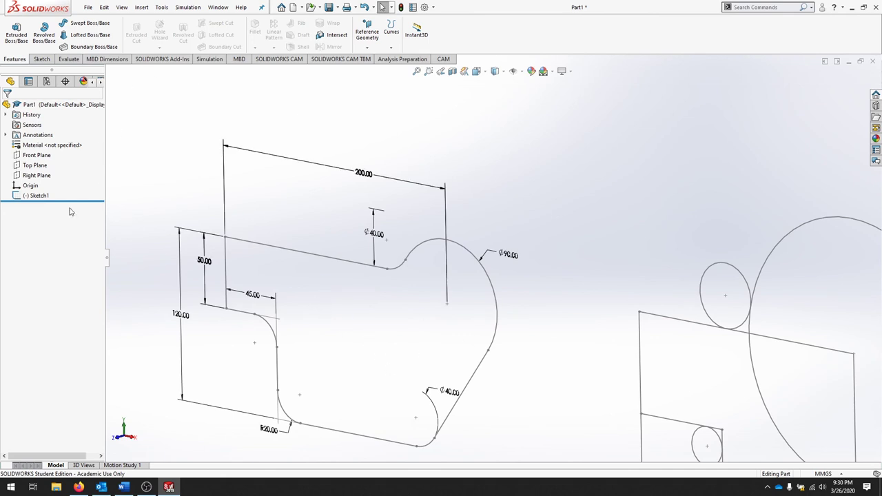
# Step: Extrude Sketch1 blind 5 mm as a thin feature with 15 mm wall thickness
pyautogui.click(17, 33)
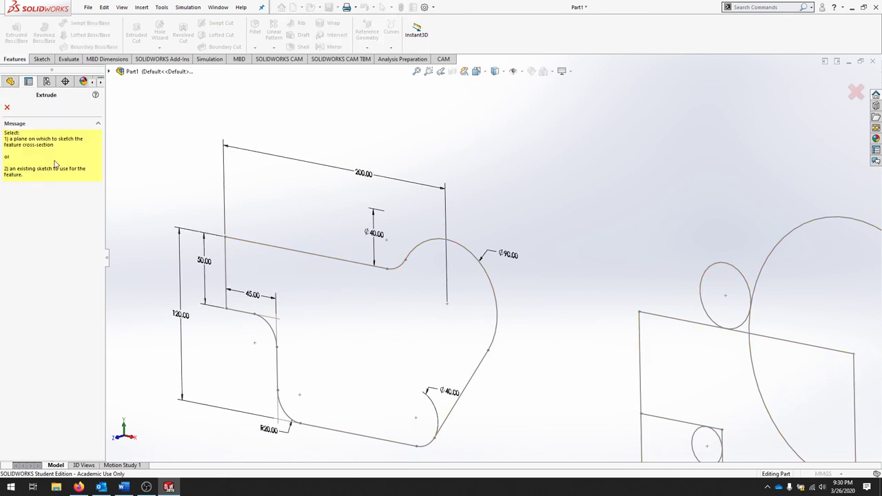
pyautogui.moveTo(333, 248)
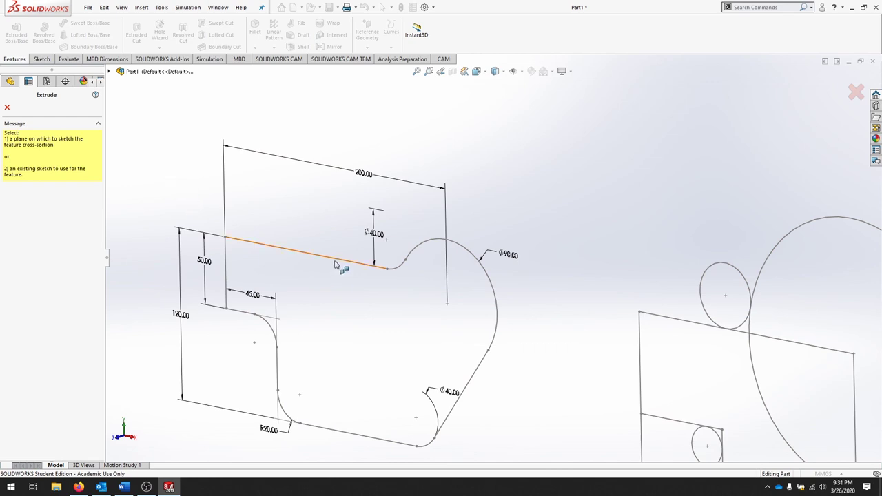
pyautogui.click(338, 265)
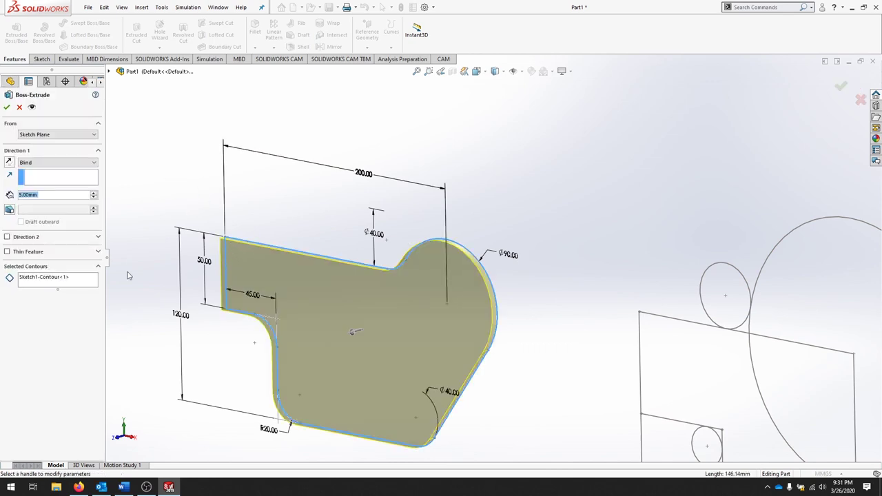
pyautogui.moveTo(66, 200)
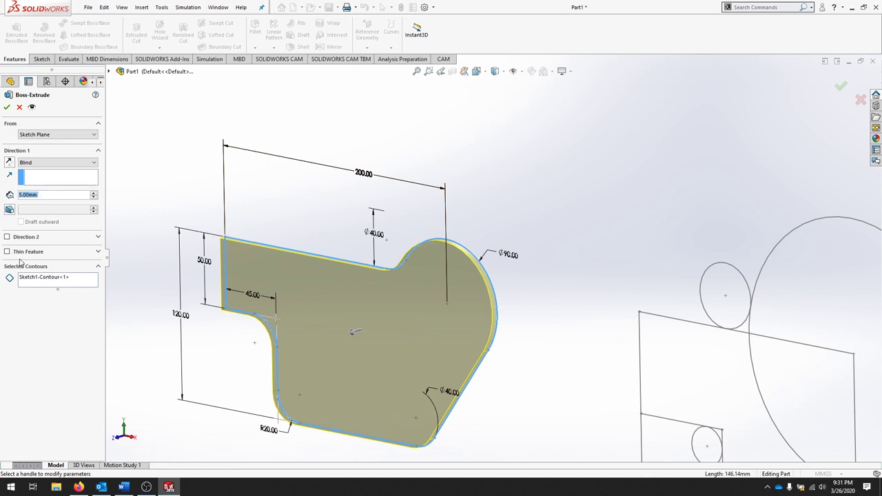
pyautogui.click(8, 251)
pyautogui.write('15')
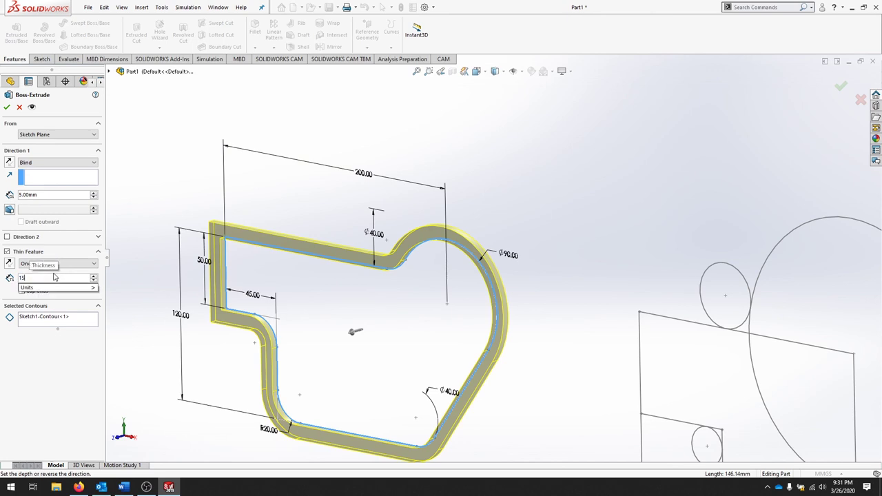
pyautogui.moveTo(546, 353)
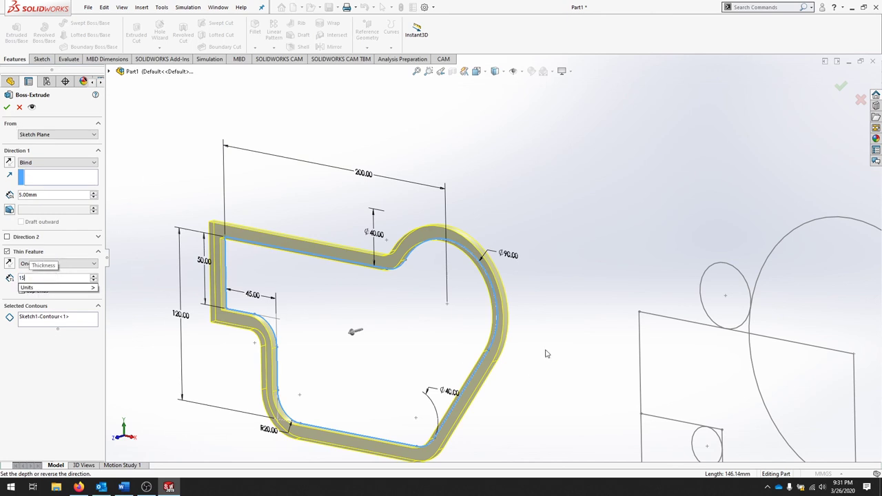